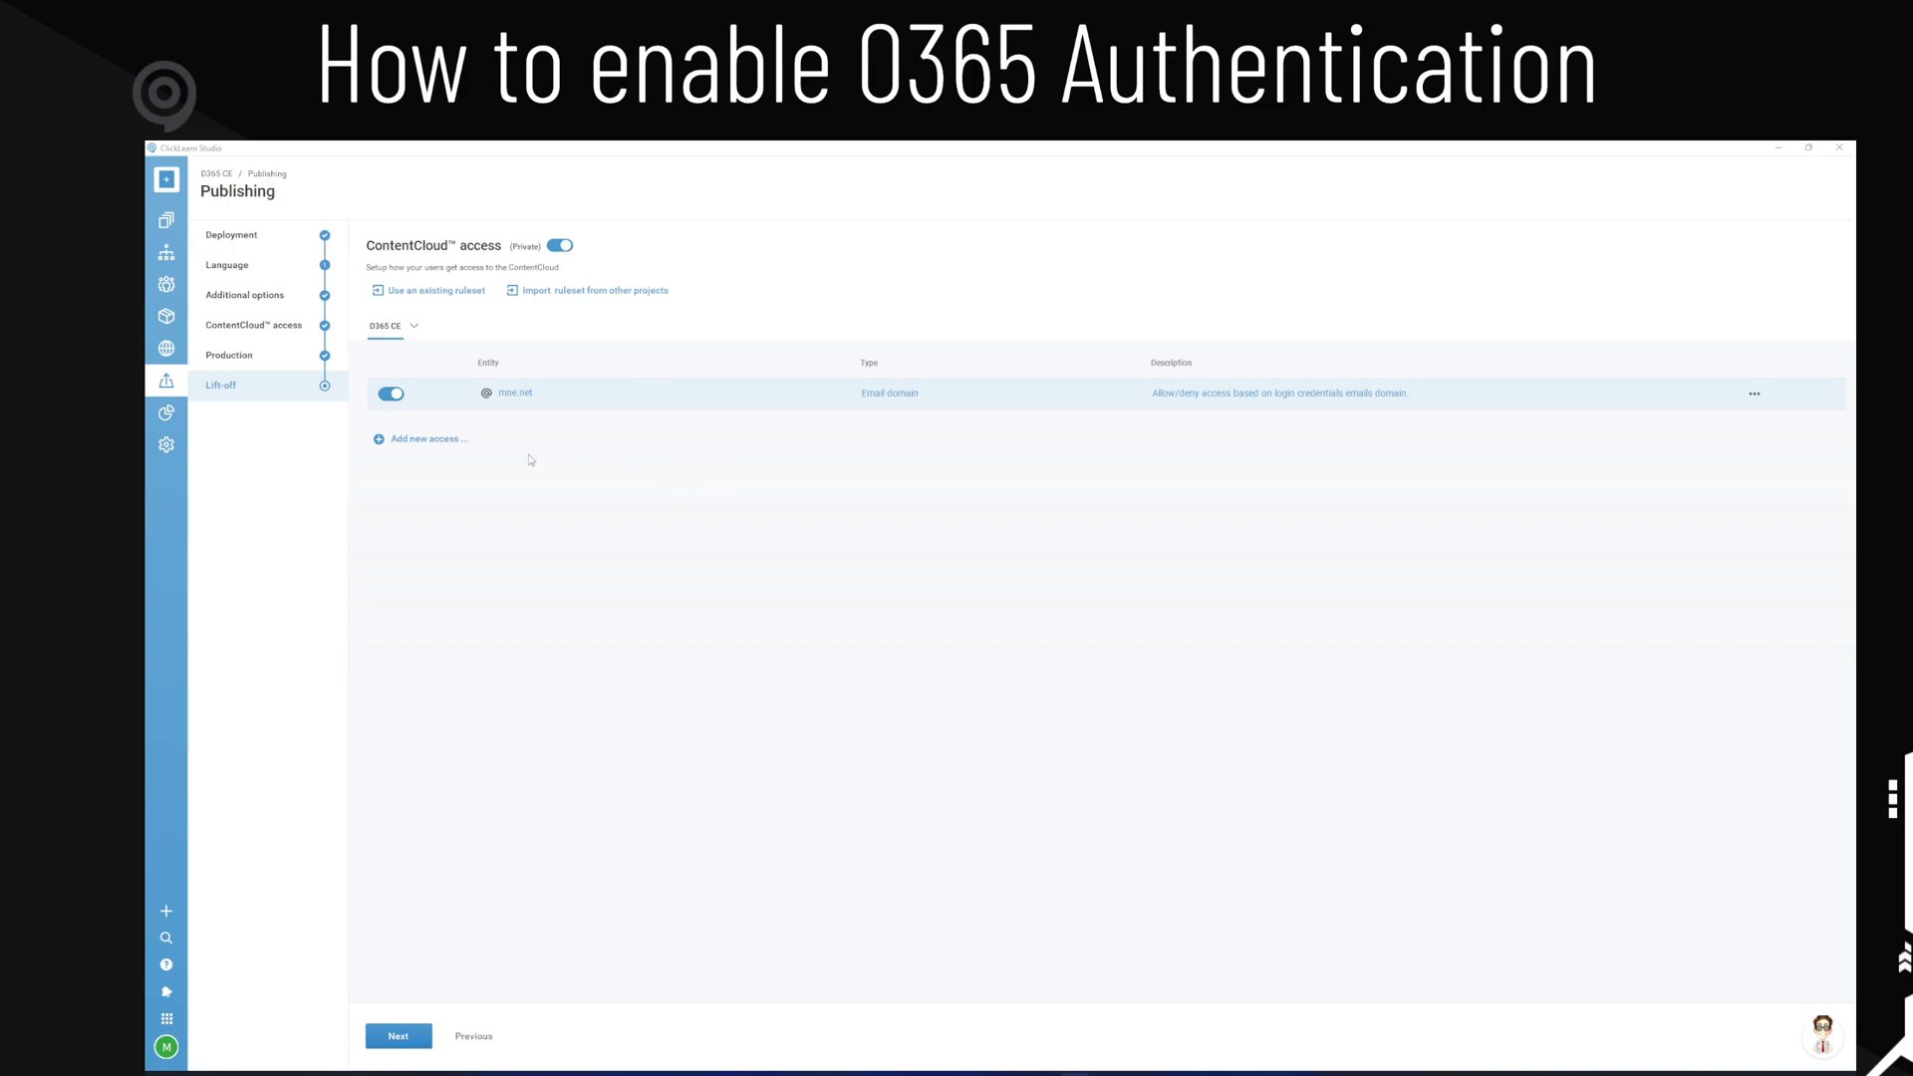
pyautogui.moveTo(746, 406)
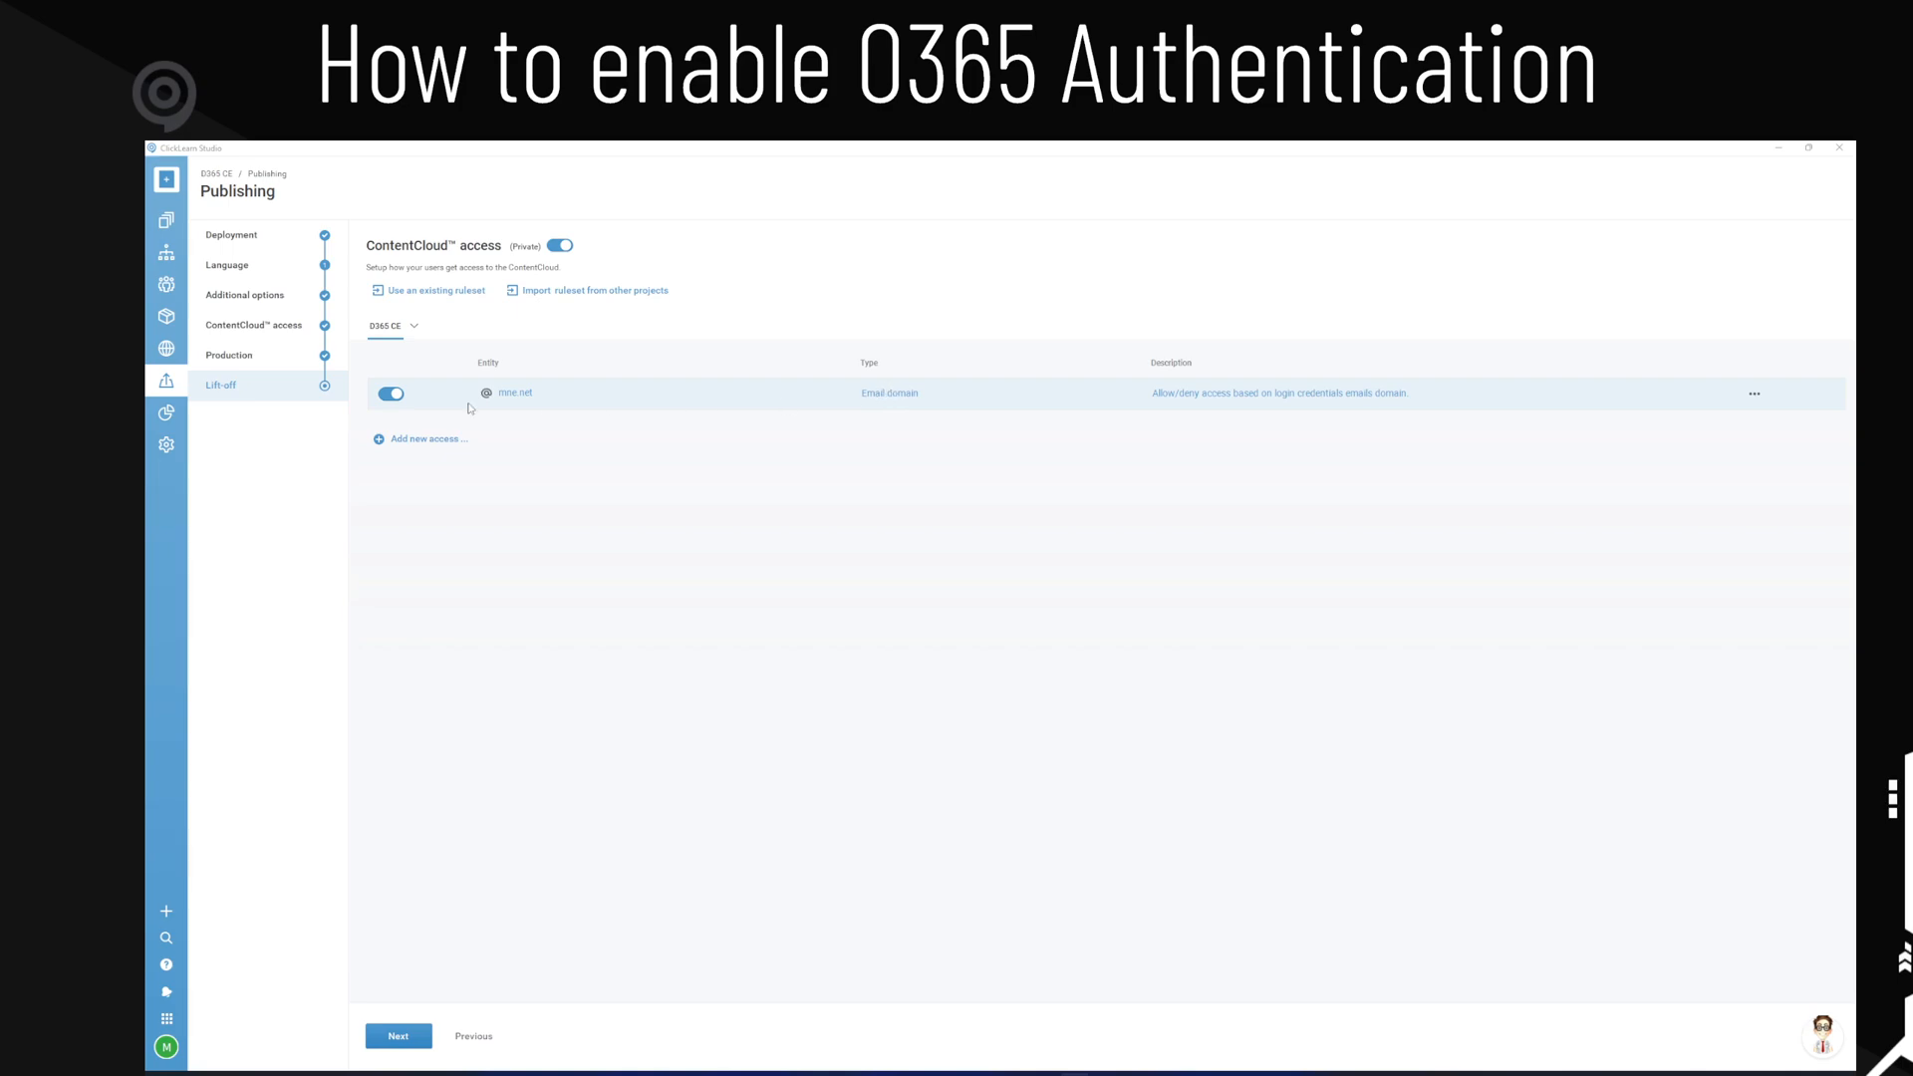
# - Add an access rule of type Sign-in provider allowing O365
pyautogui.click(427, 438)
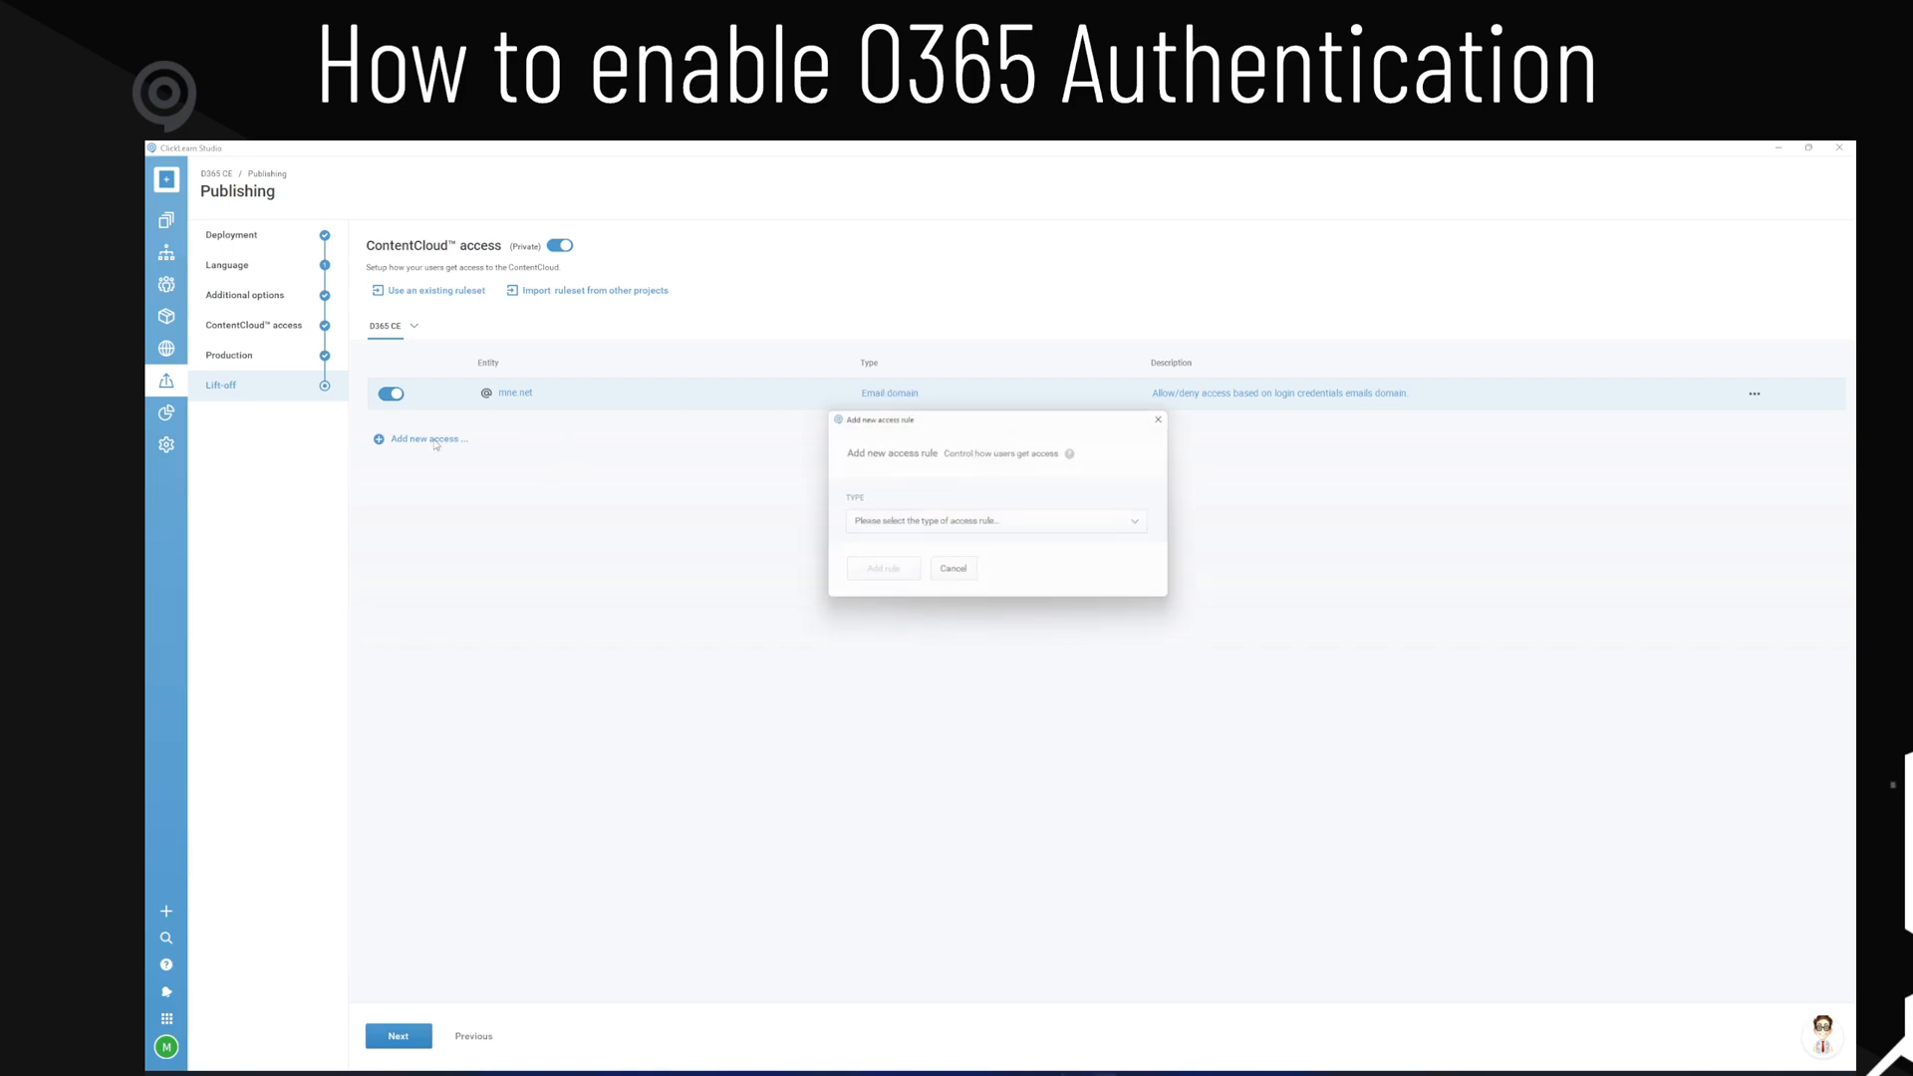
pyautogui.click(995, 521)
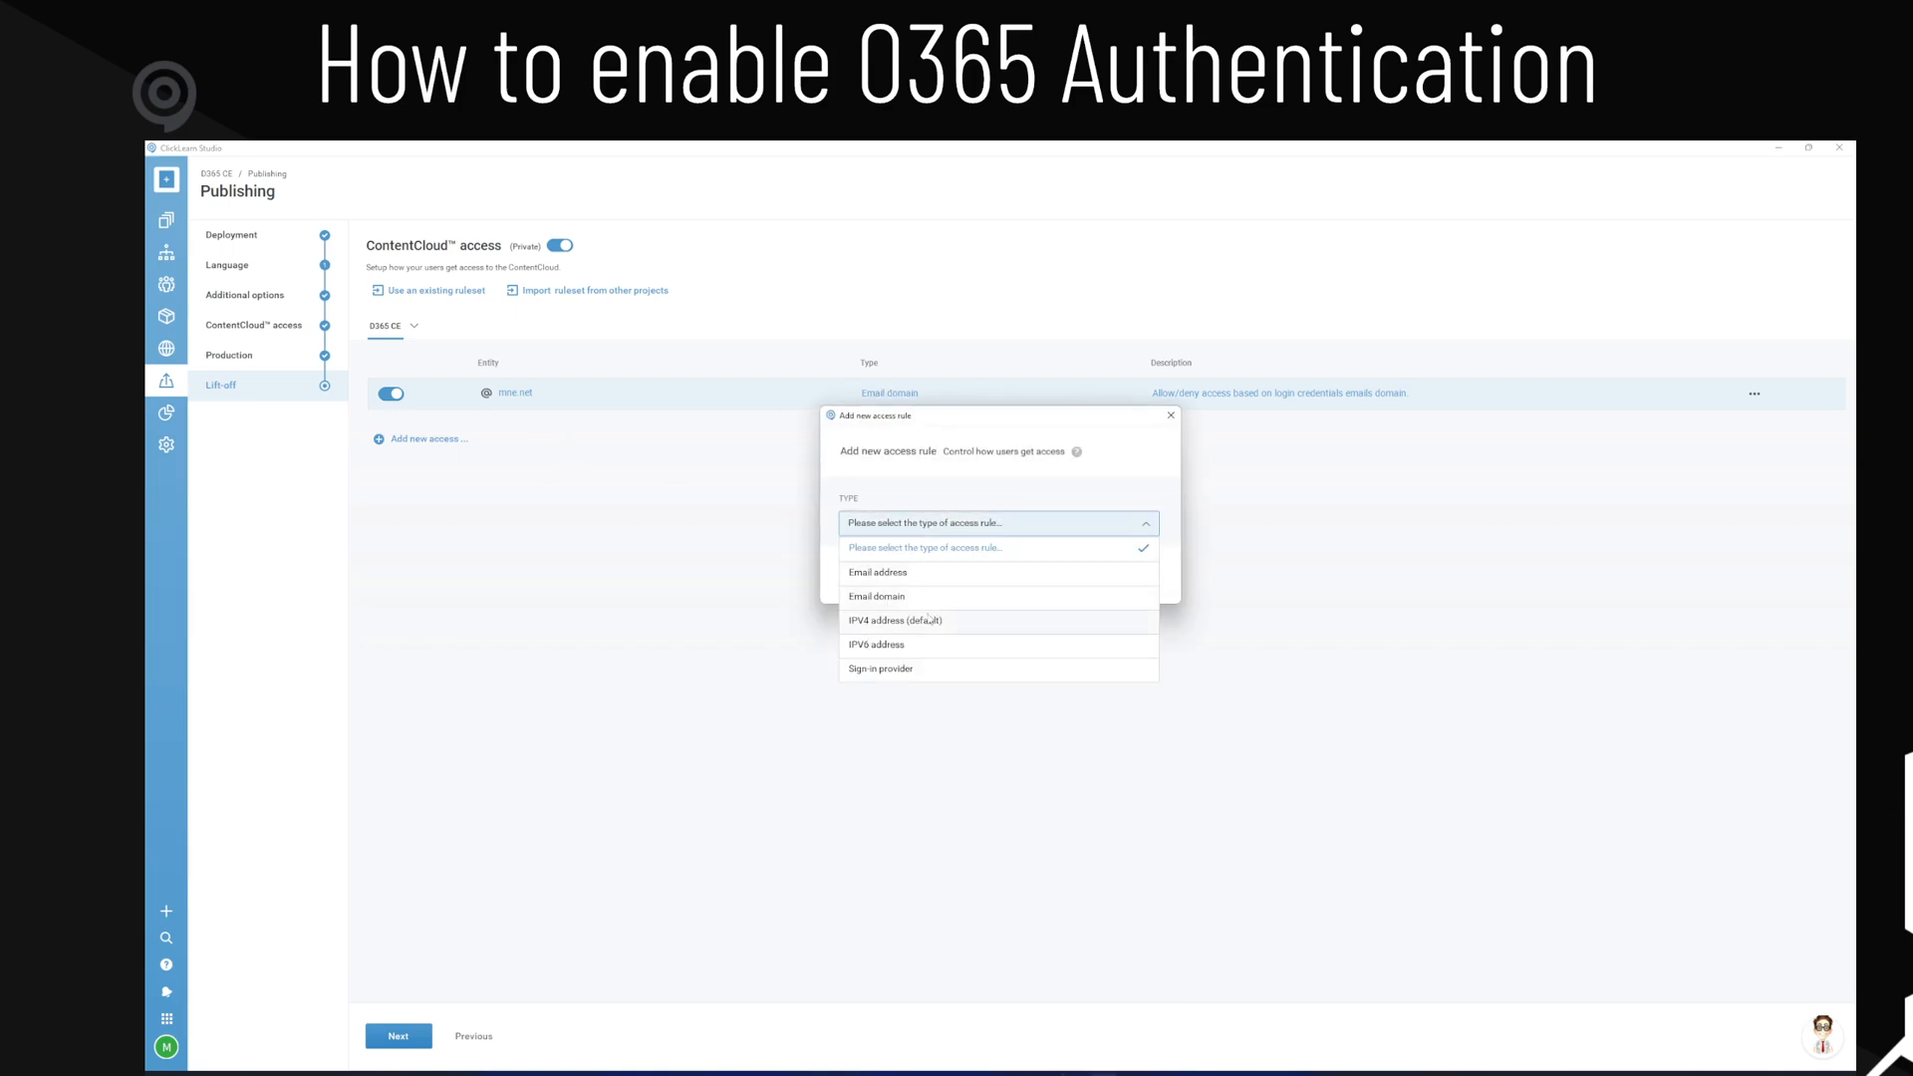
pyautogui.click(880, 669)
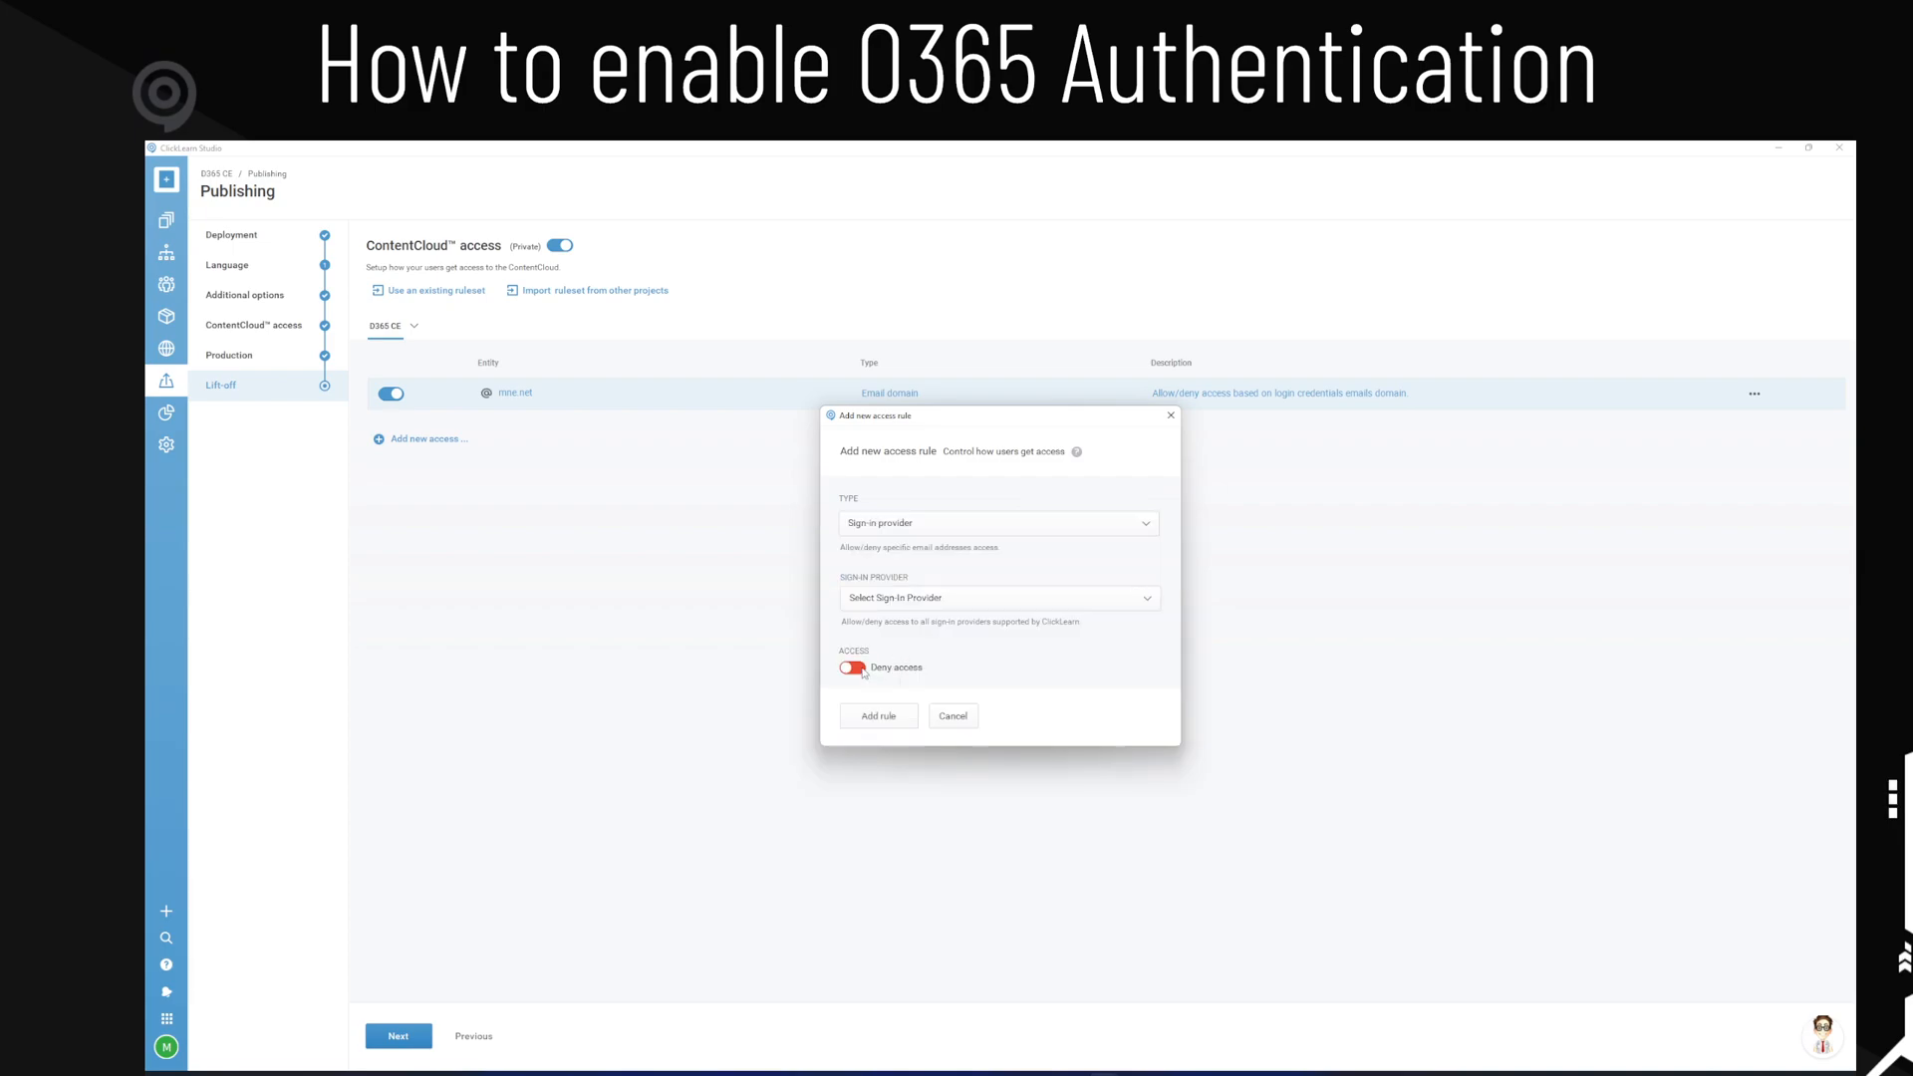
pyautogui.click(997, 598)
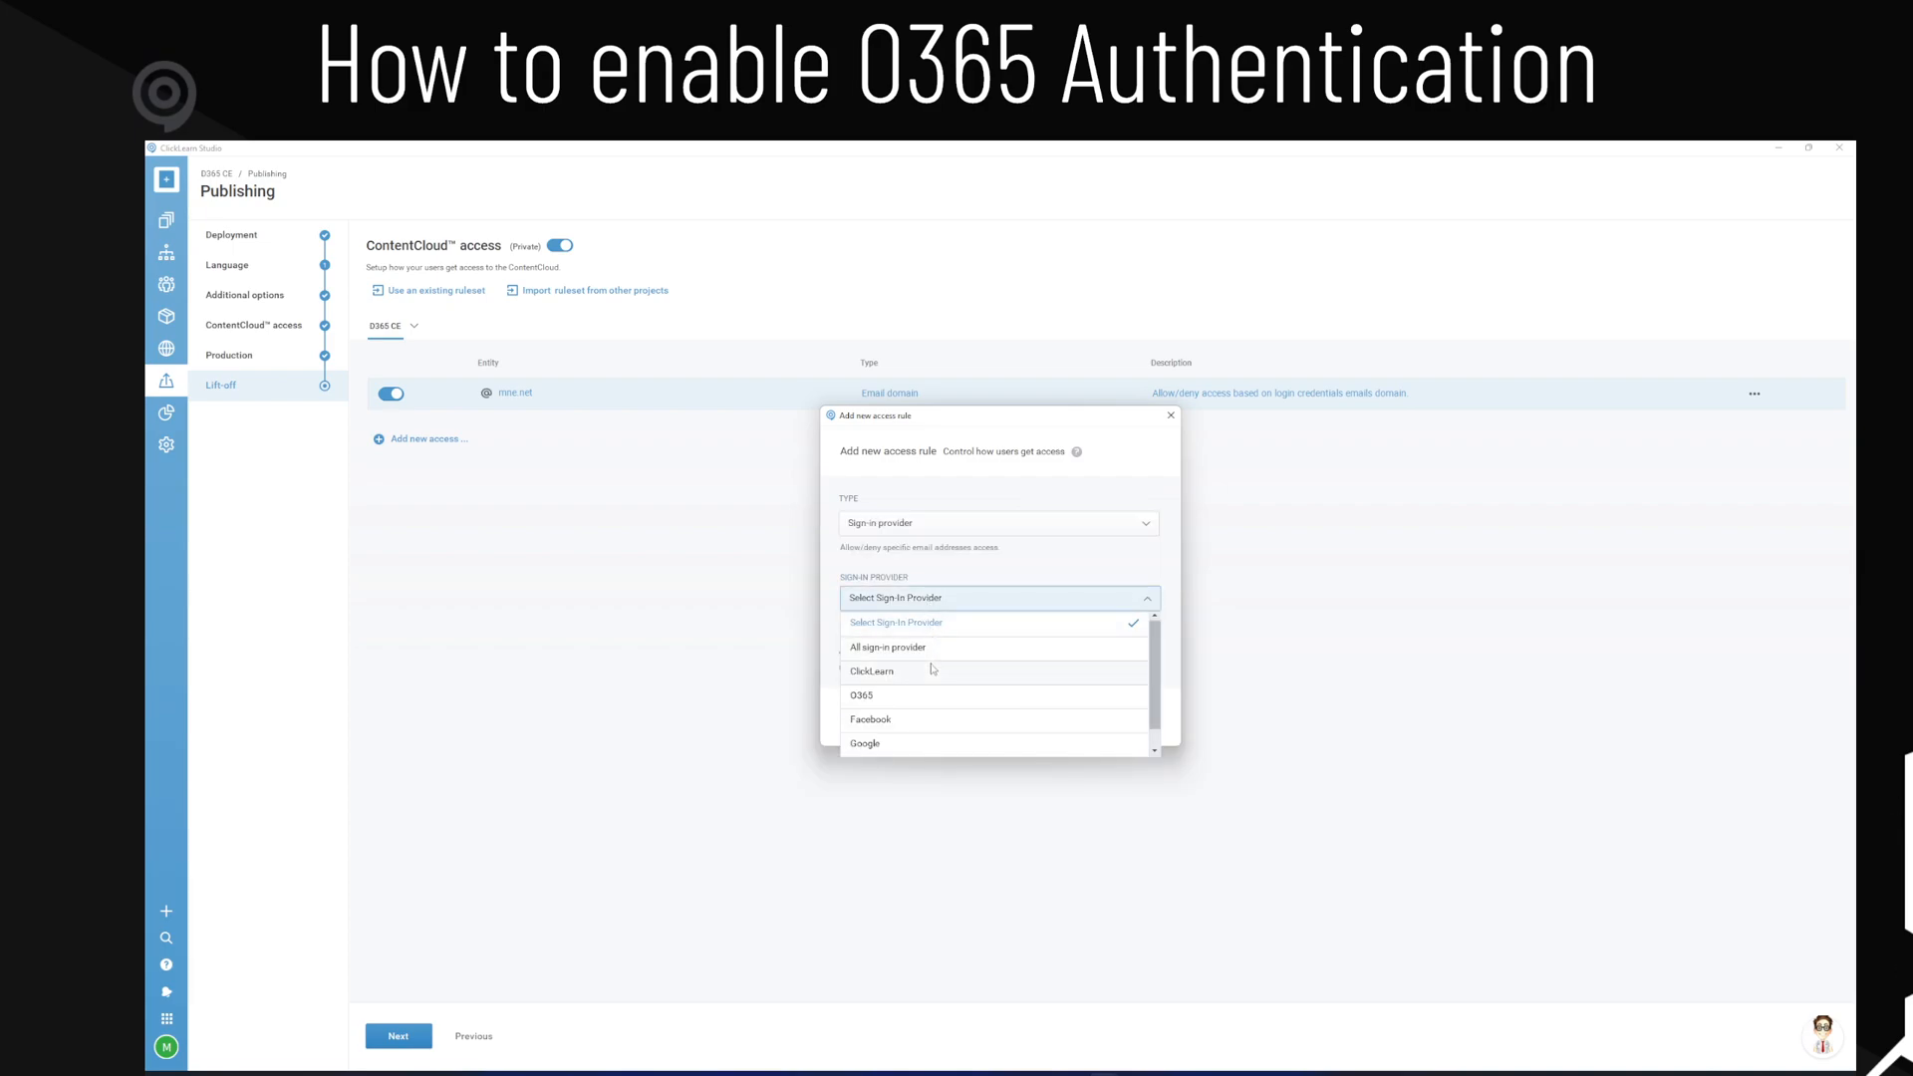
pyautogui.click(863, 695)
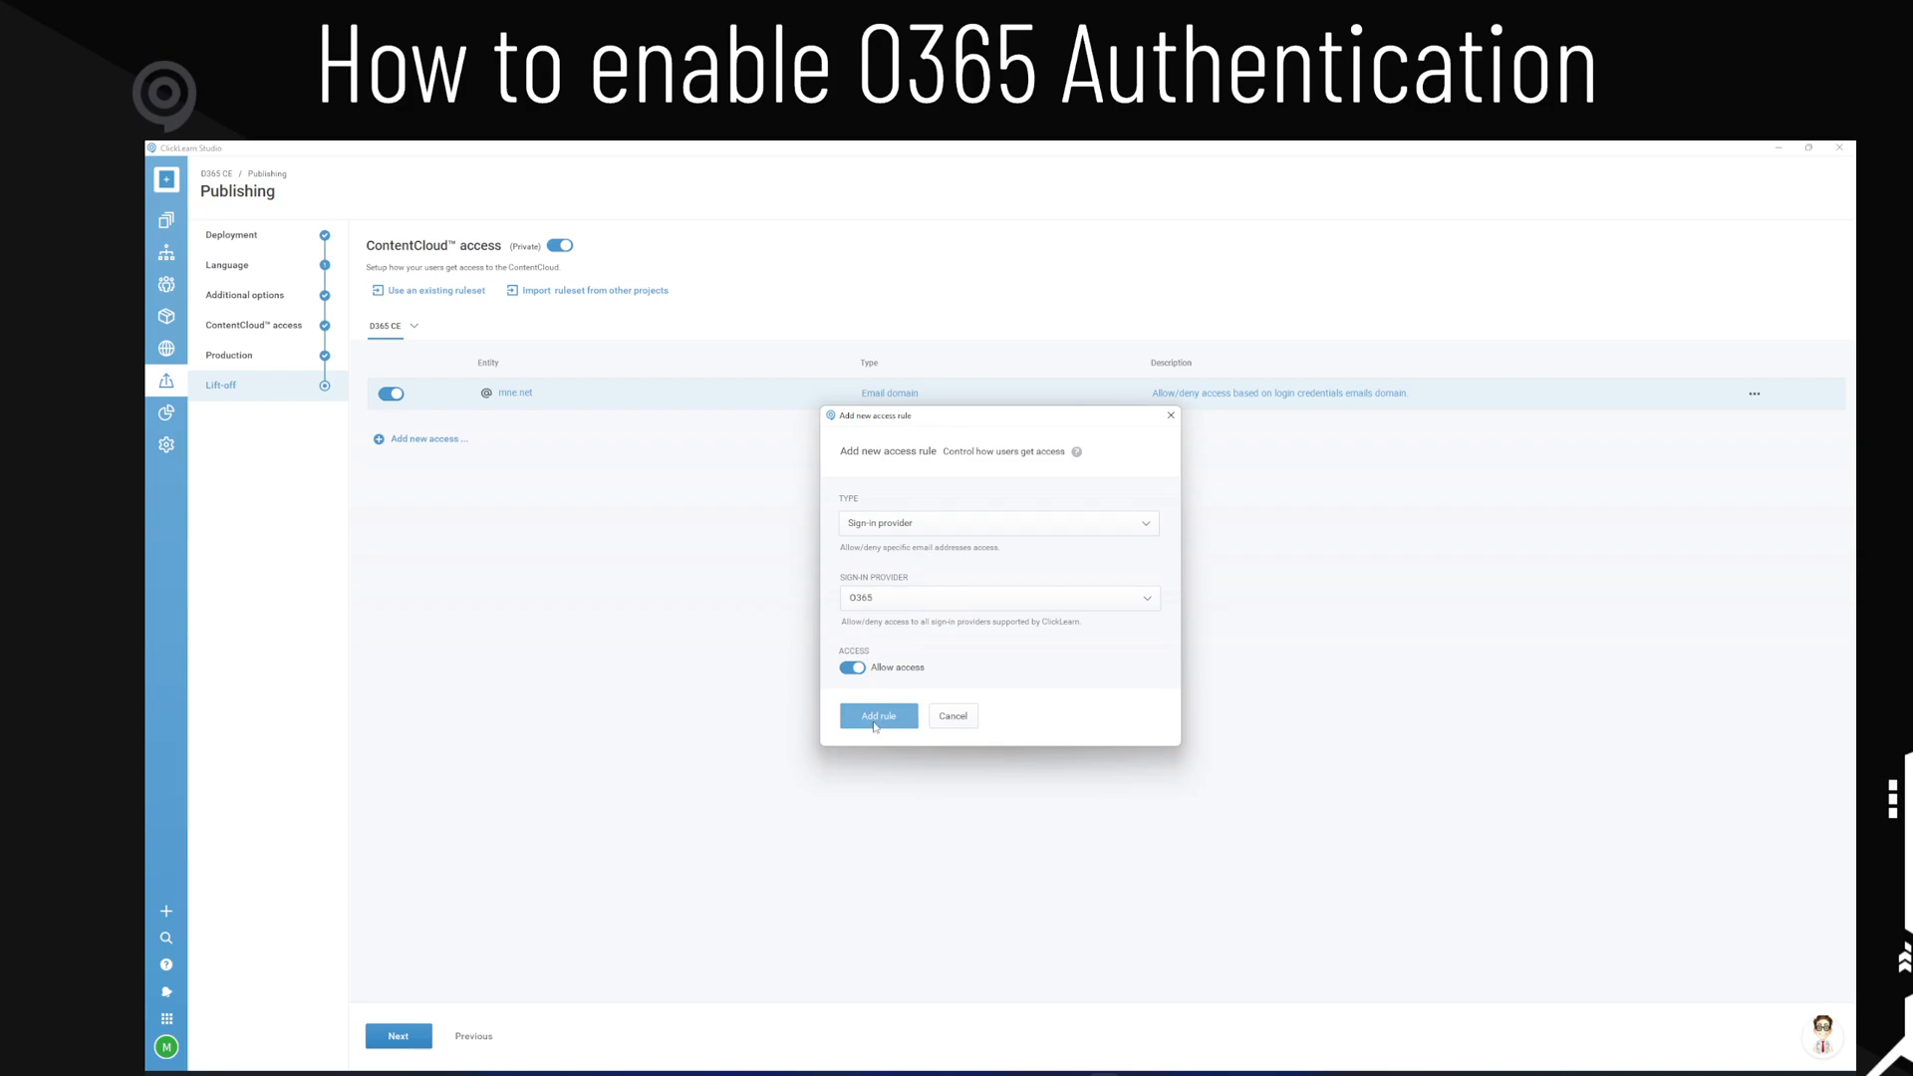
pyautogui.click(878, 715)
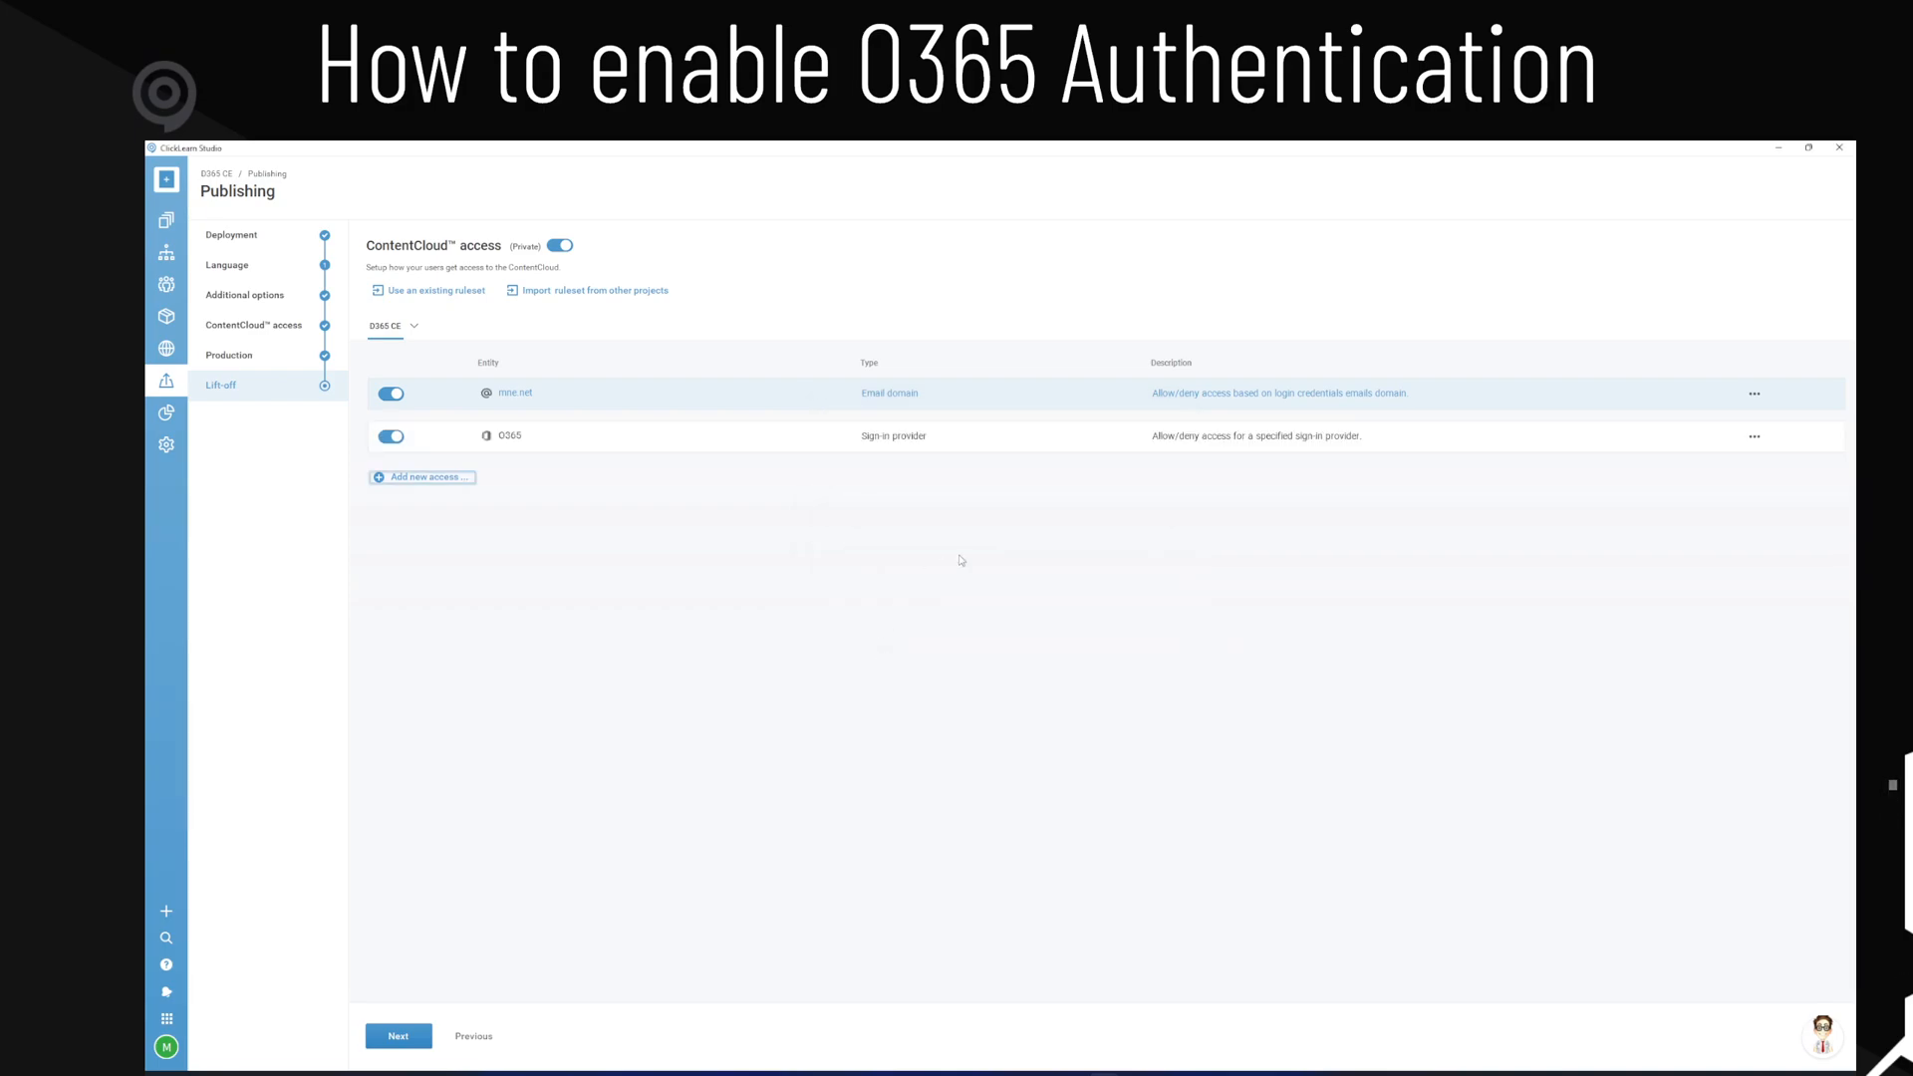
pyautogui.moveTo(840, 453)
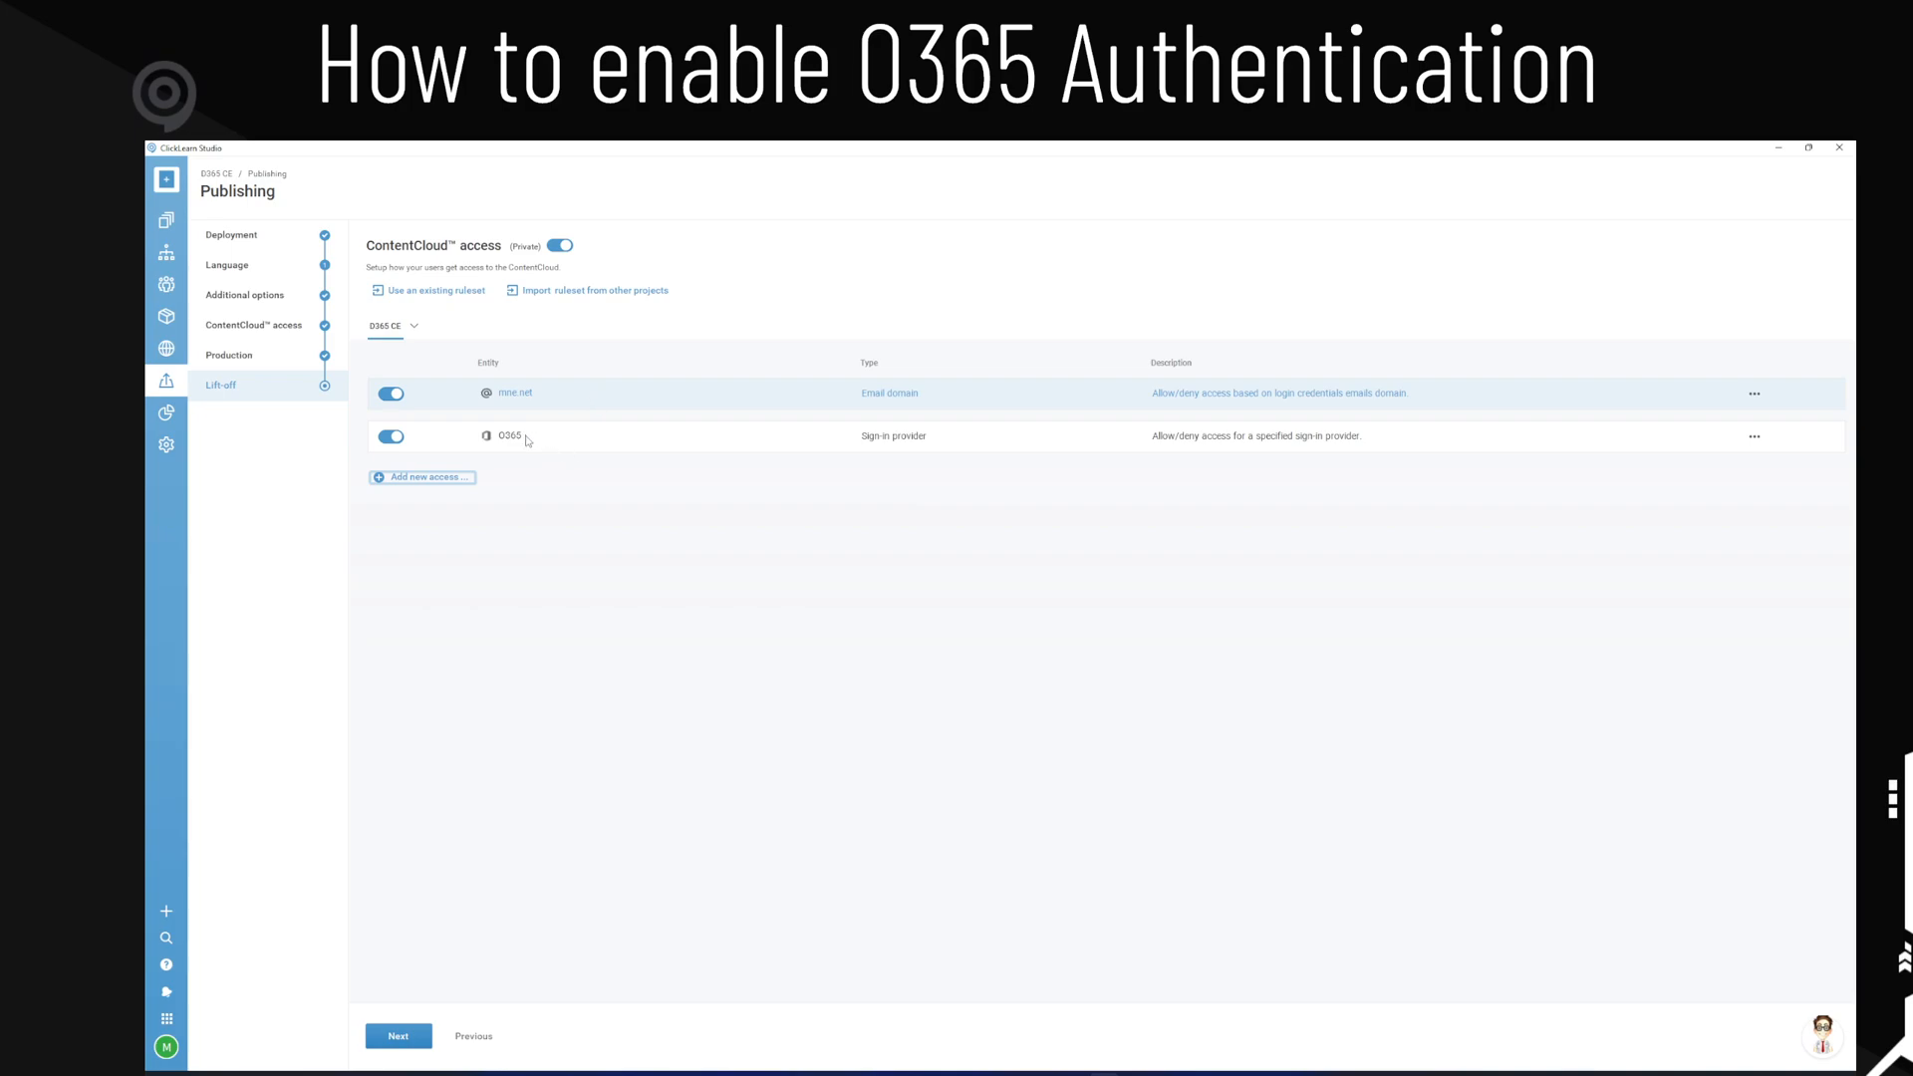
pyautogui.moveTo(543, 445)
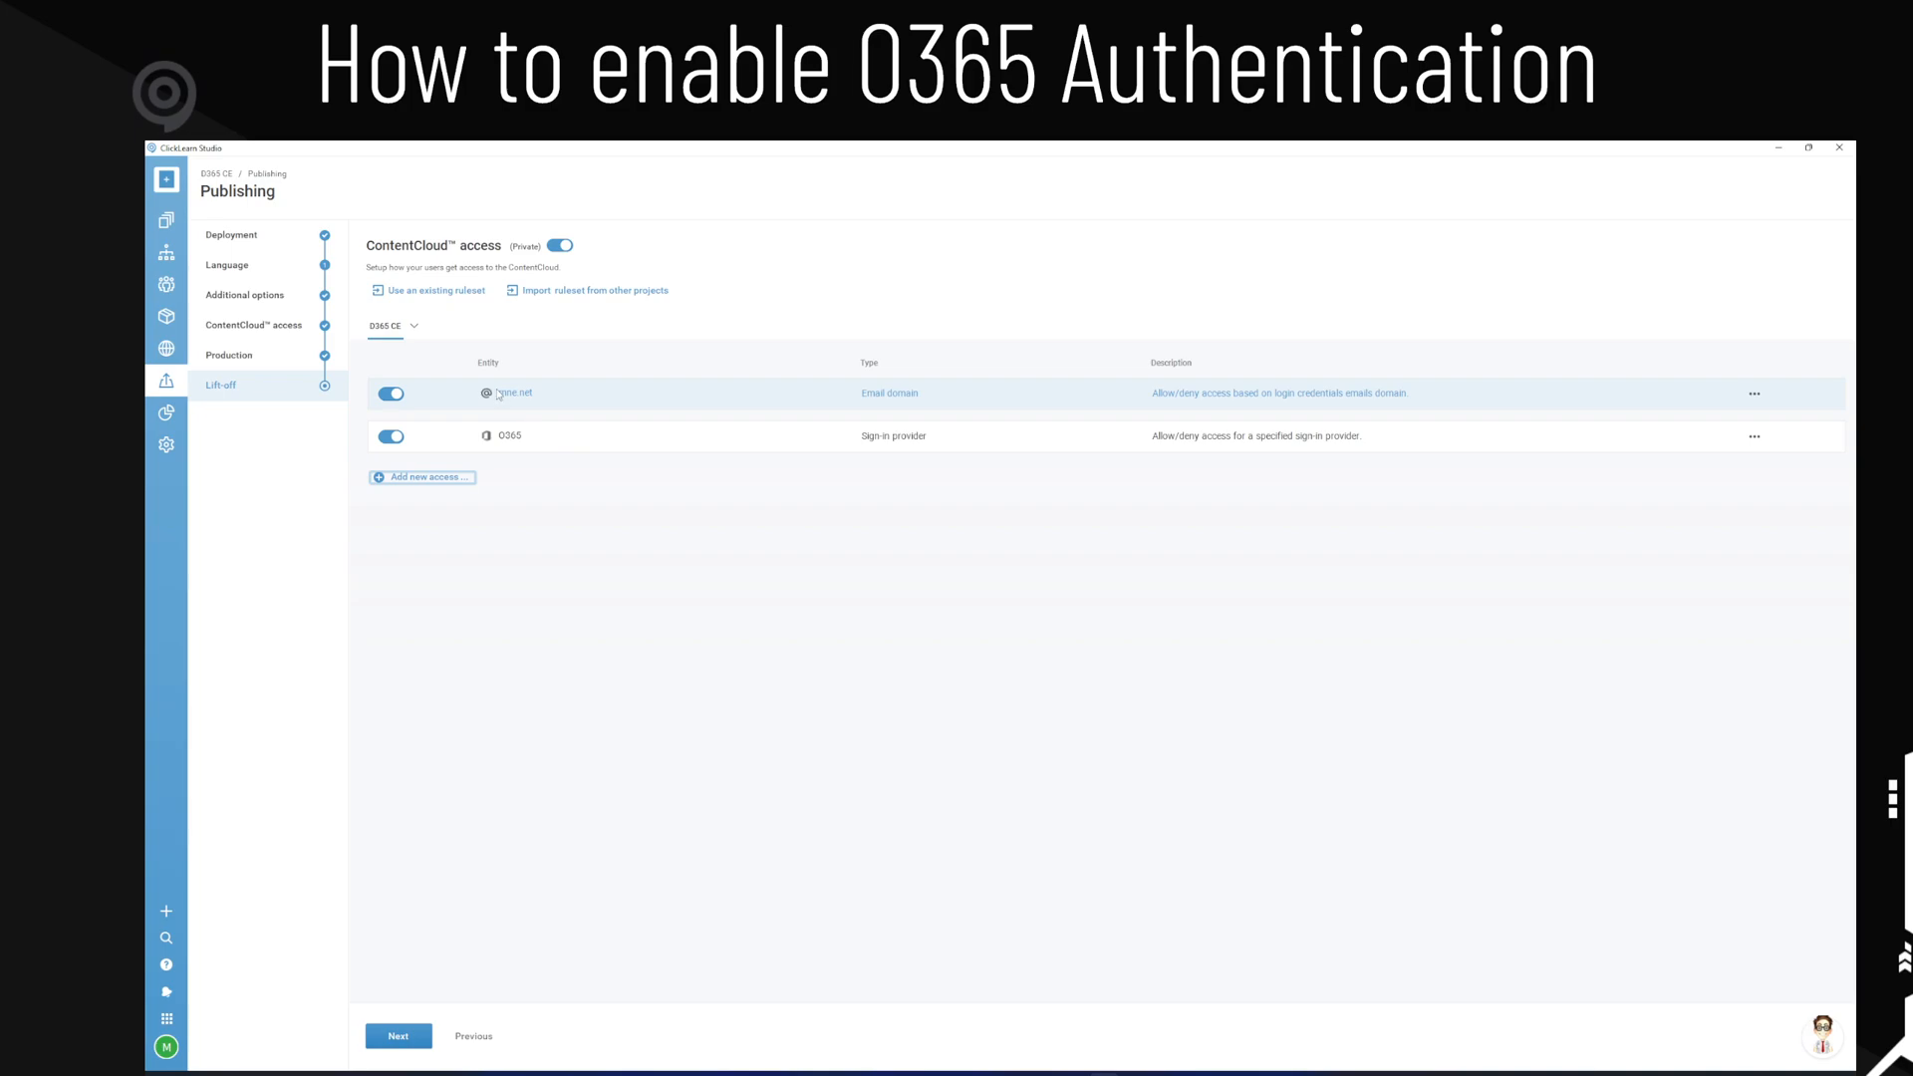
pyautogui.moveTo(548, 393)
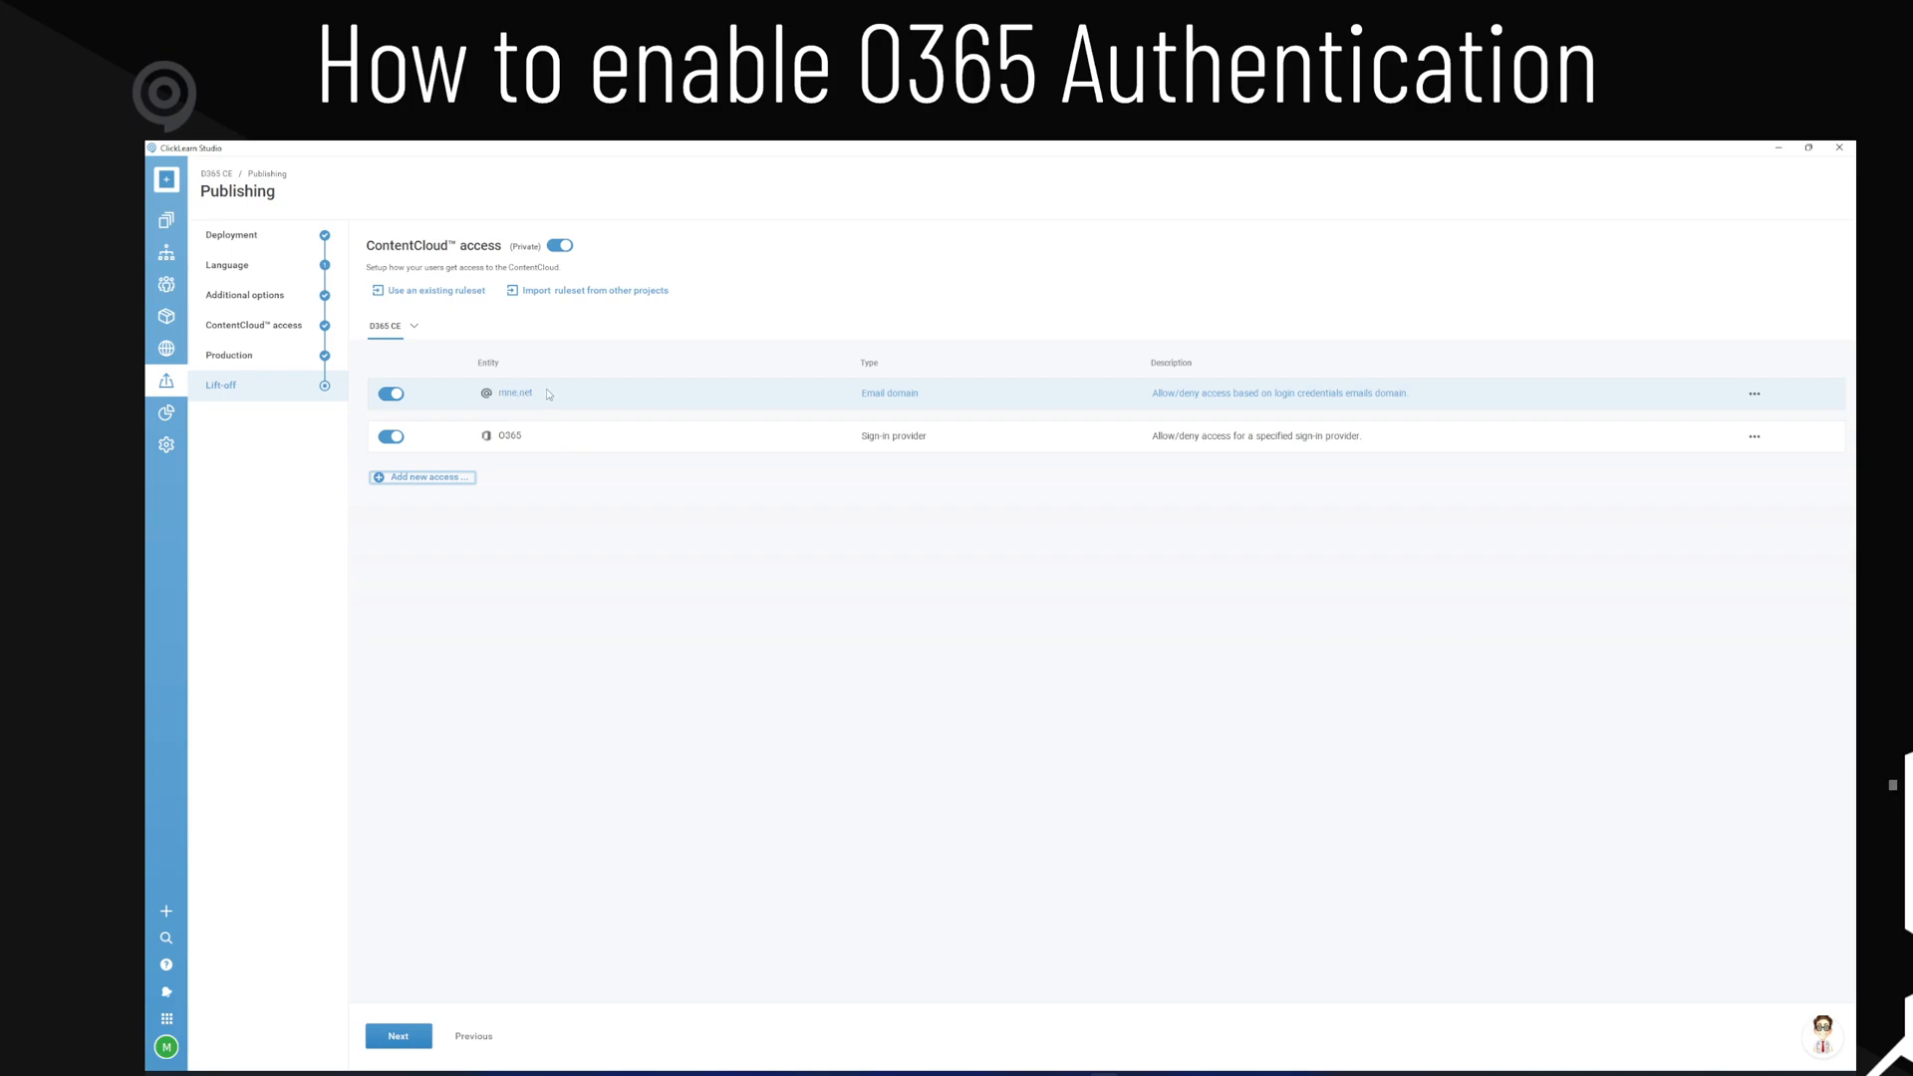
pyautogui.moveTo(841, 439)
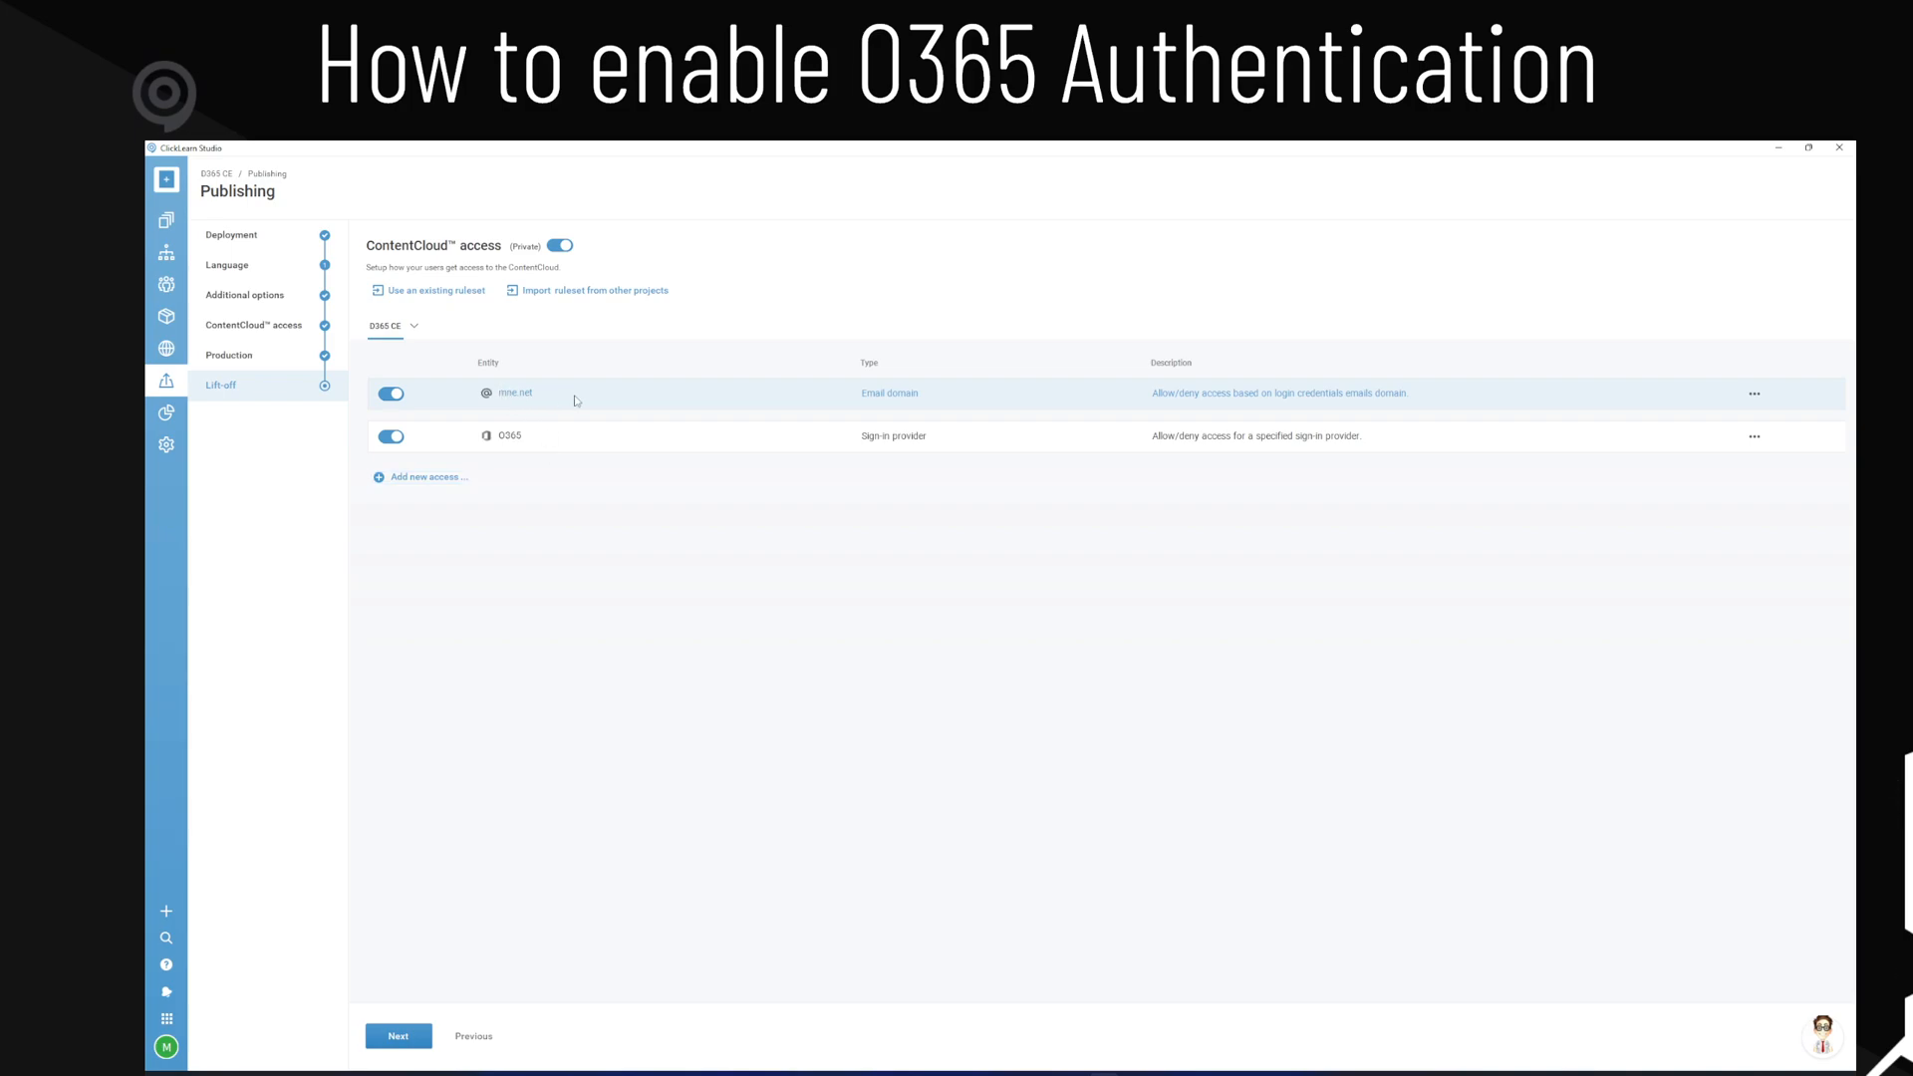
pyautogui.moveTo(539, 433)
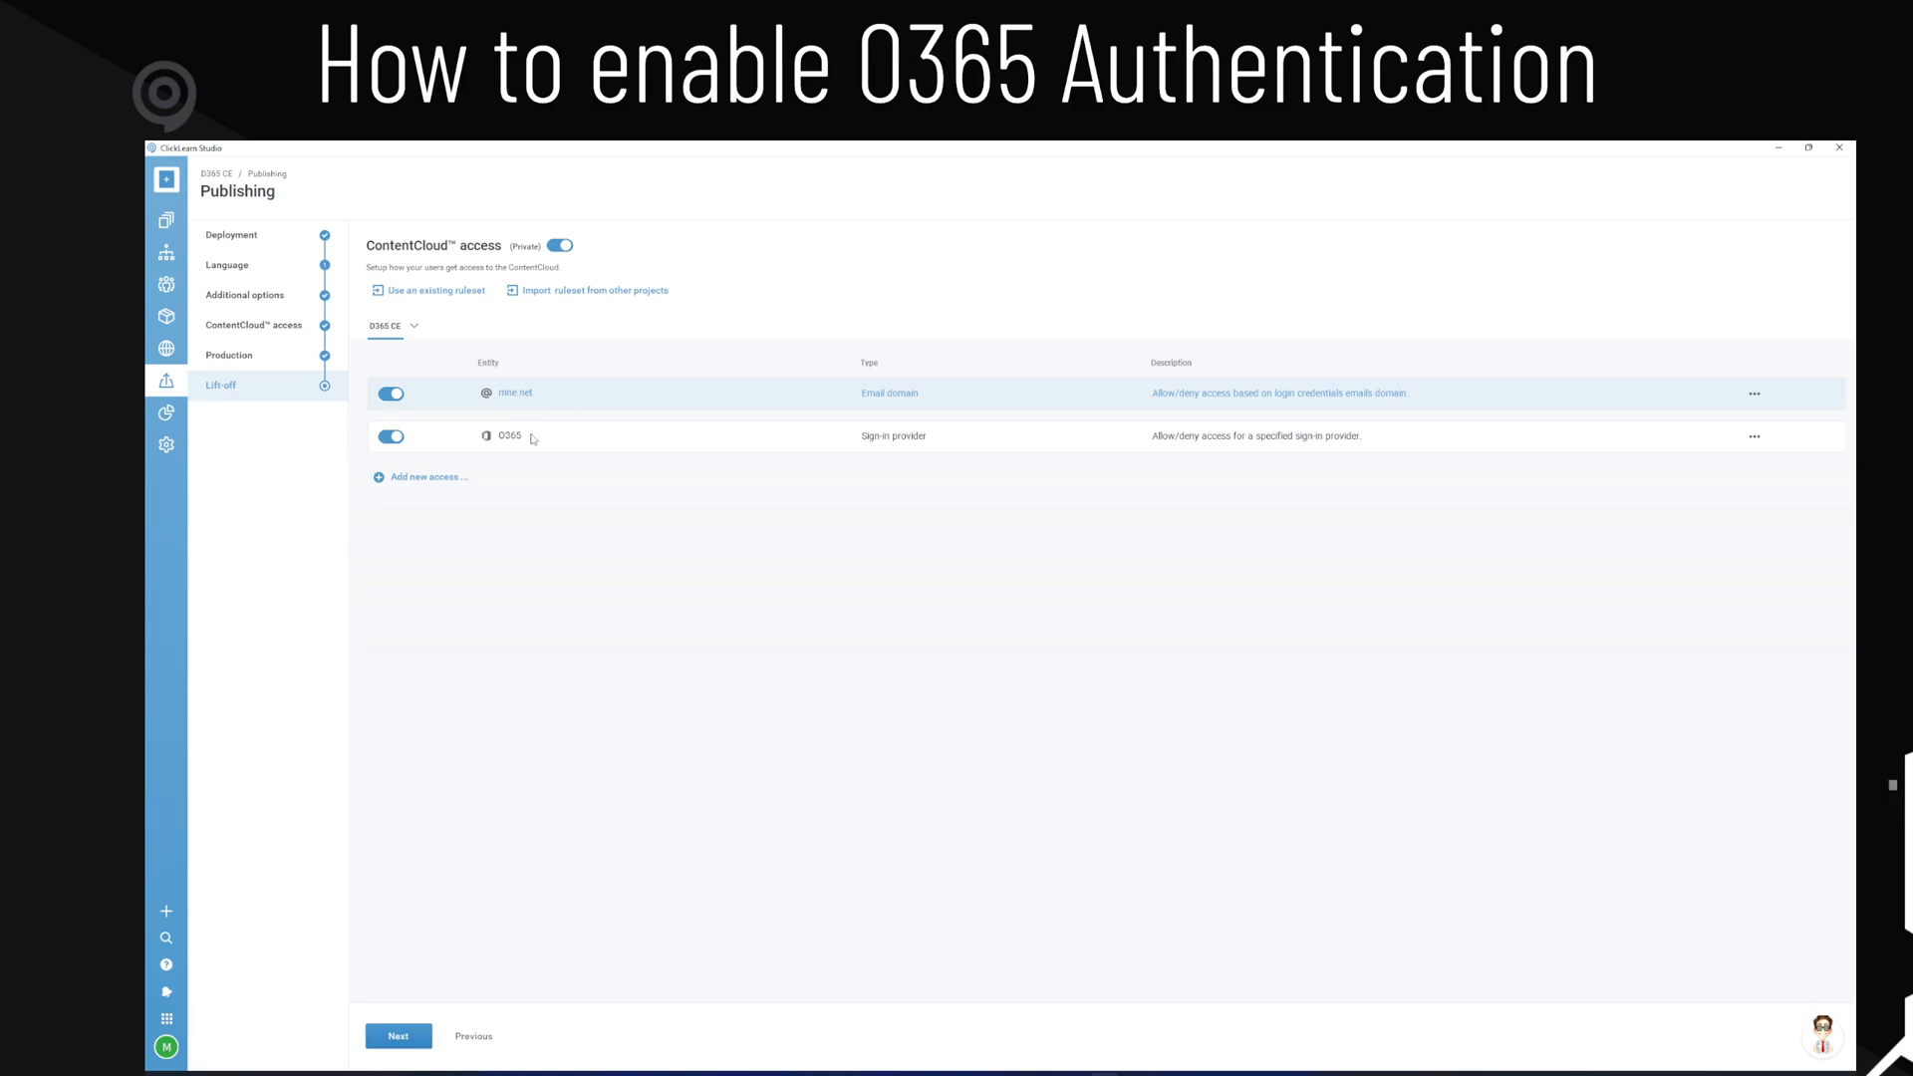
pyautogui.moveTo(523, 439)
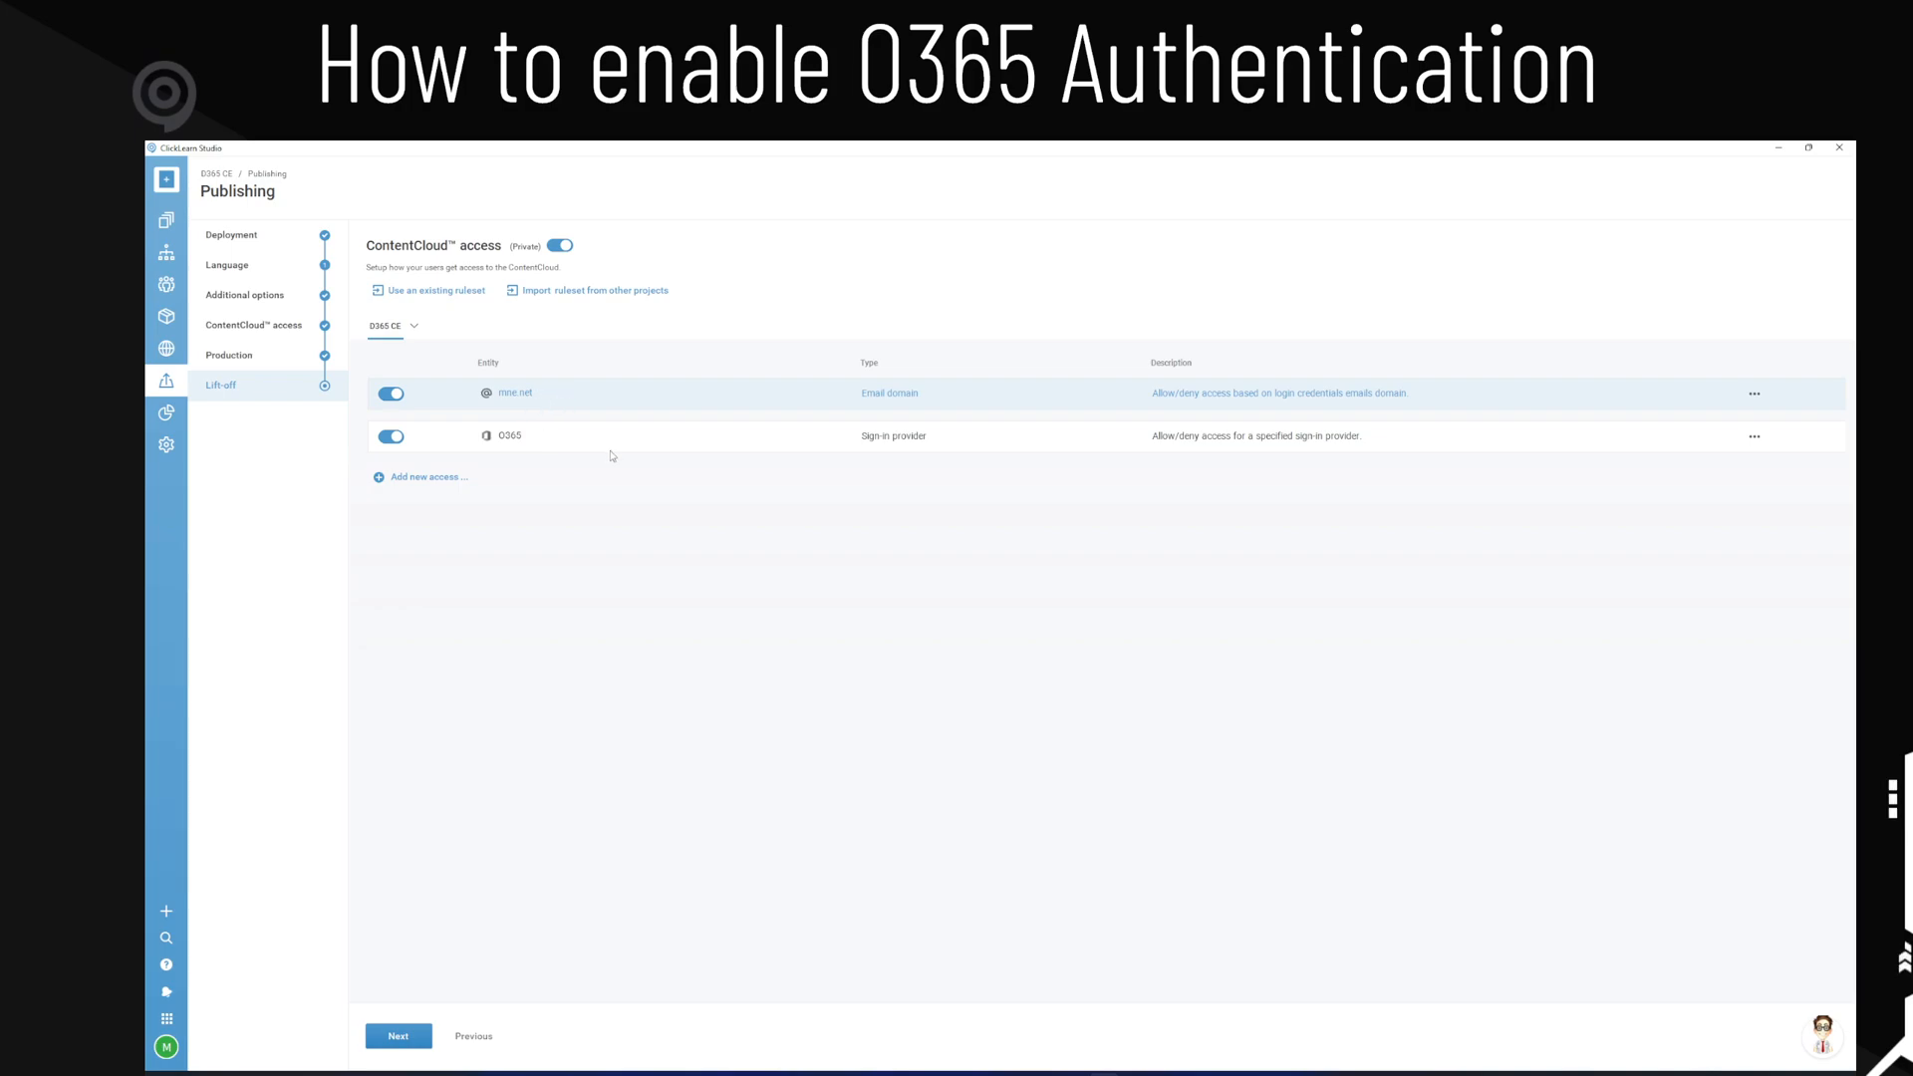
pyautogui.moveTo(522, 442)
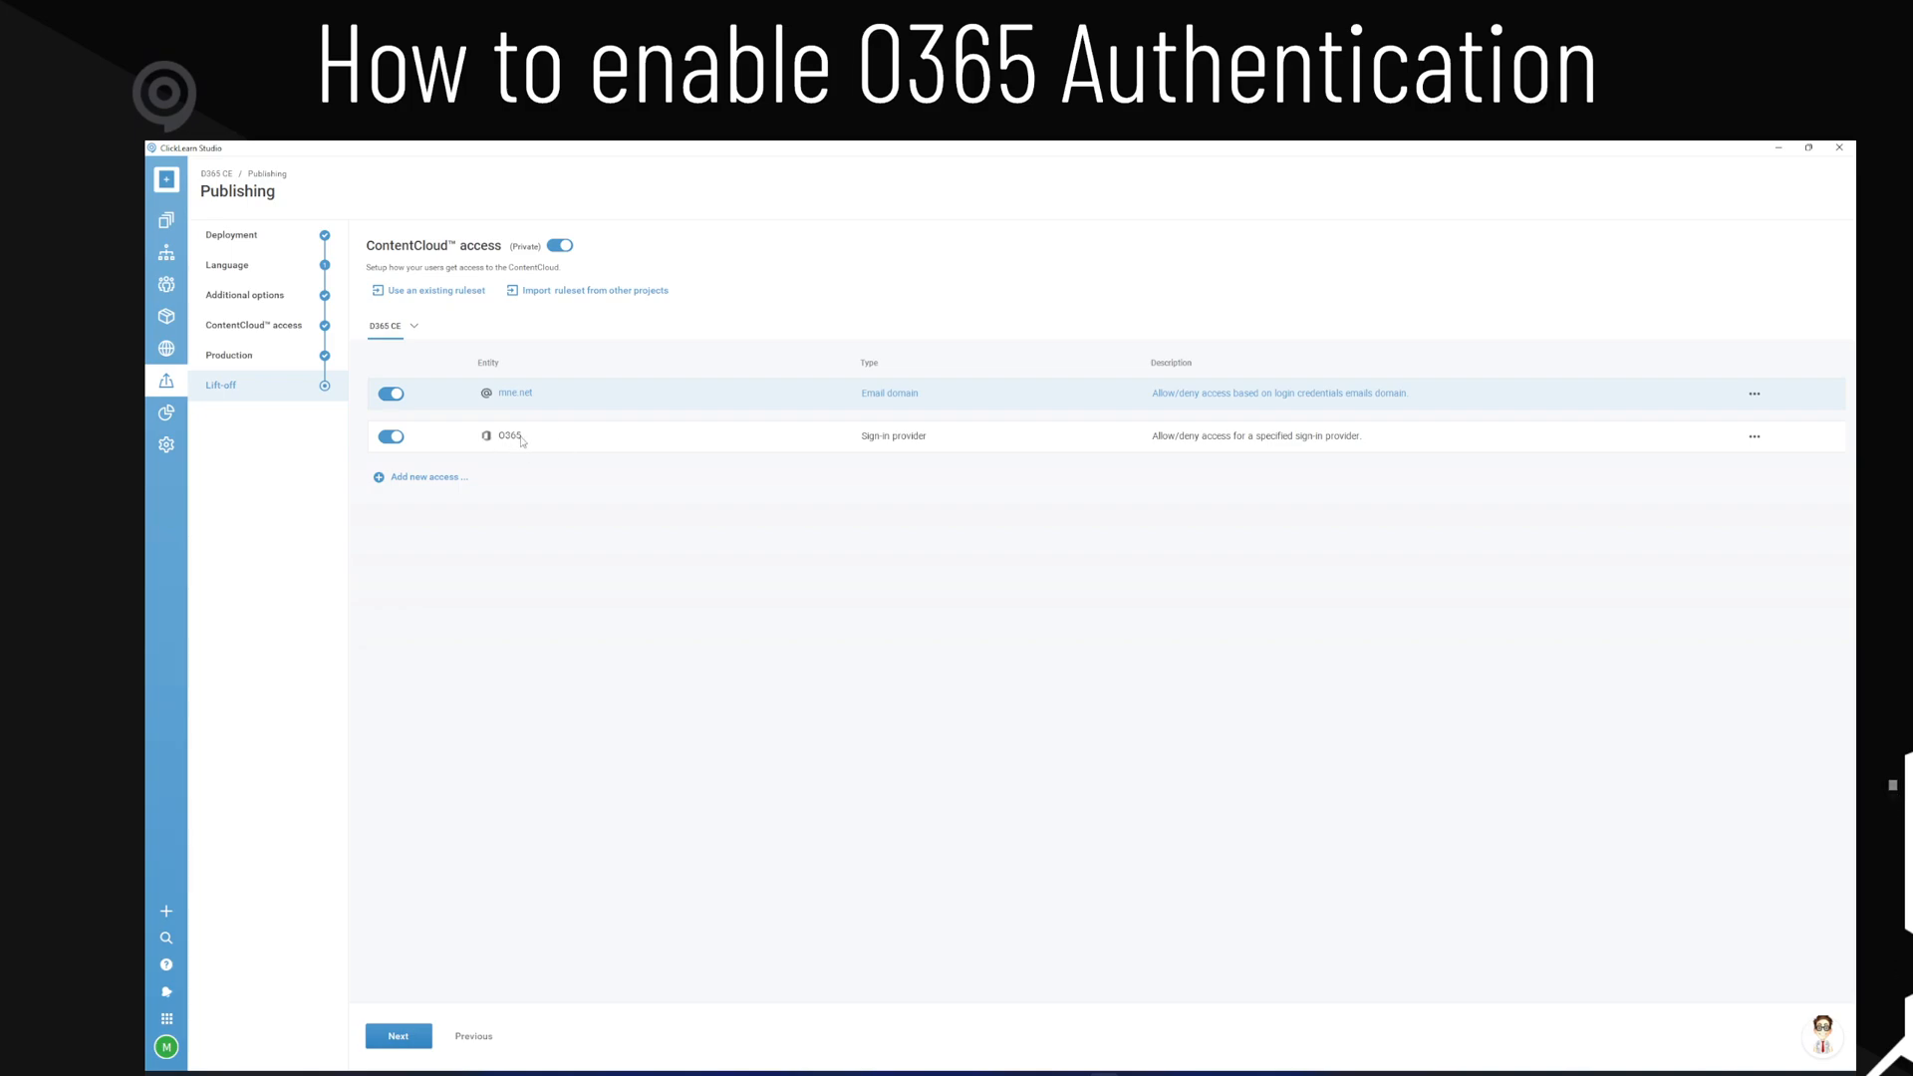
pyautogui.moveTo(537, 680)
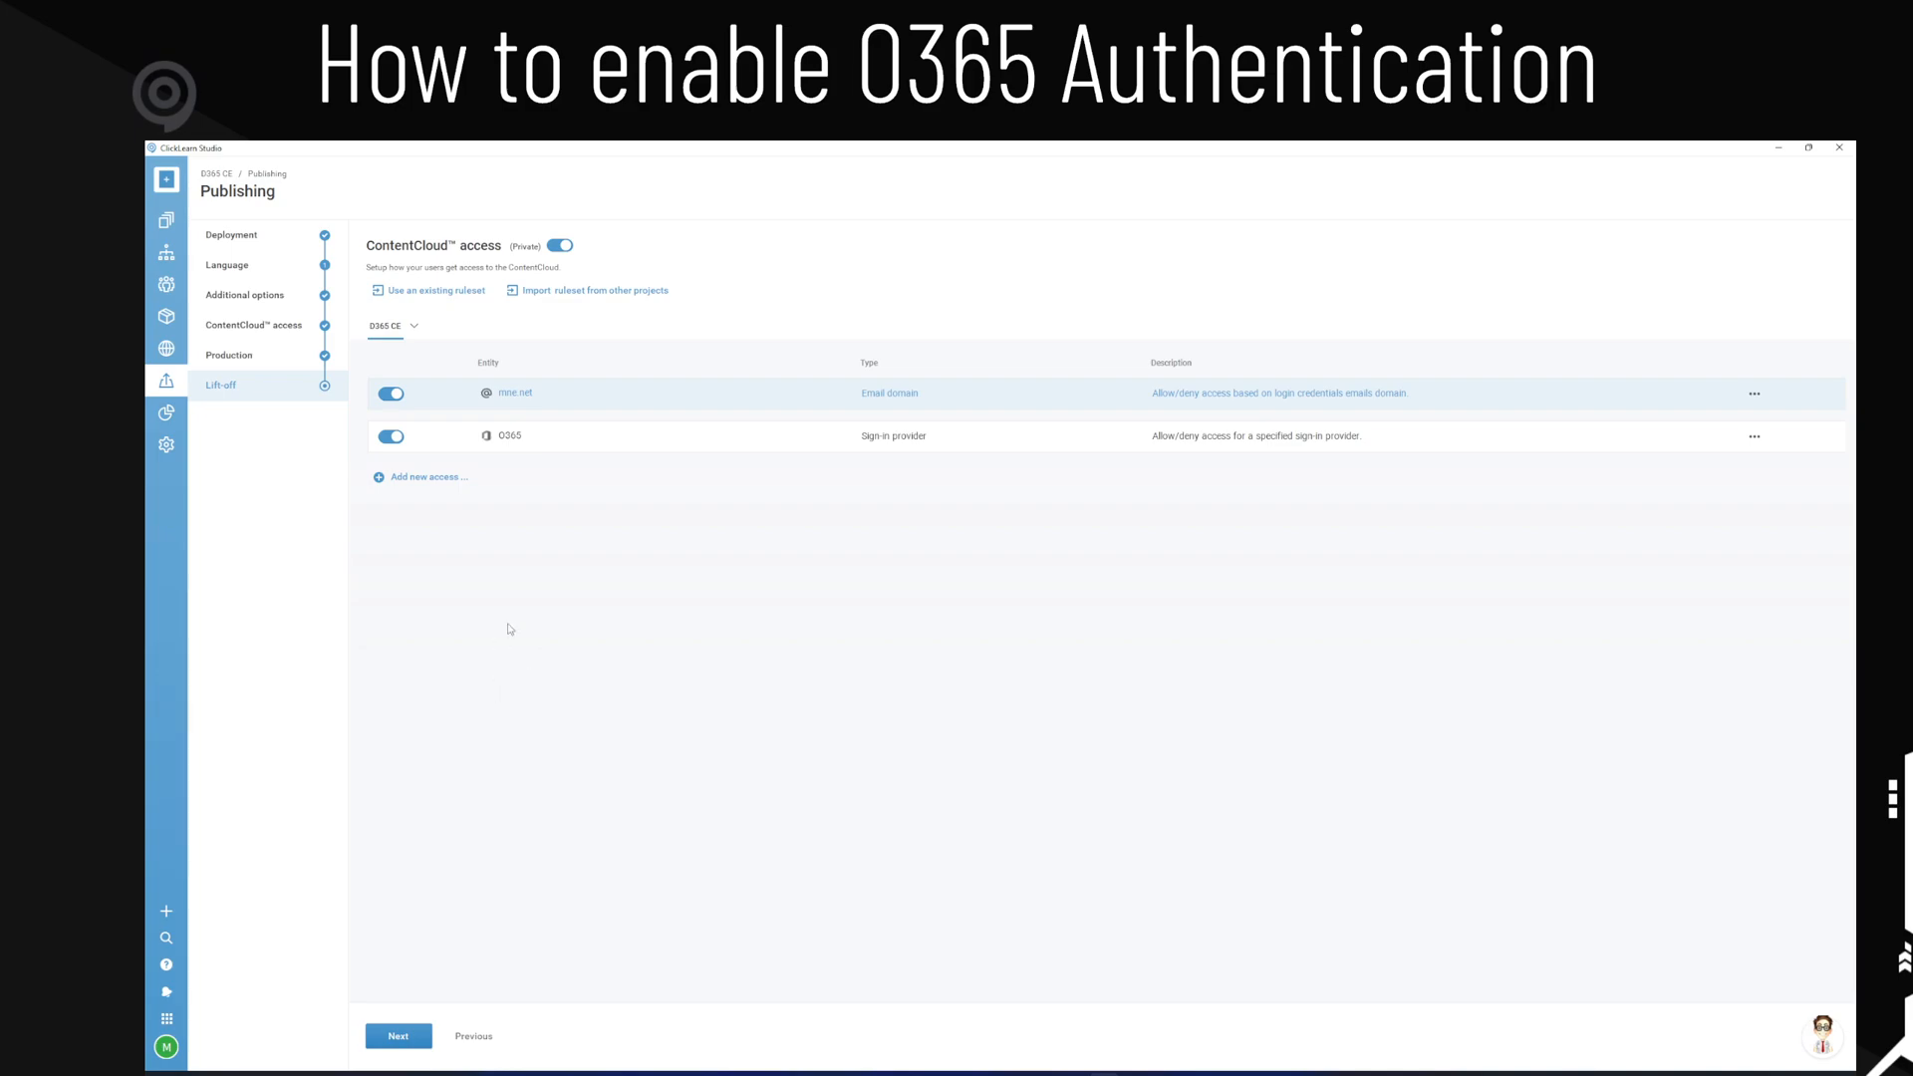
pyautogui.moveTo(784, 449)
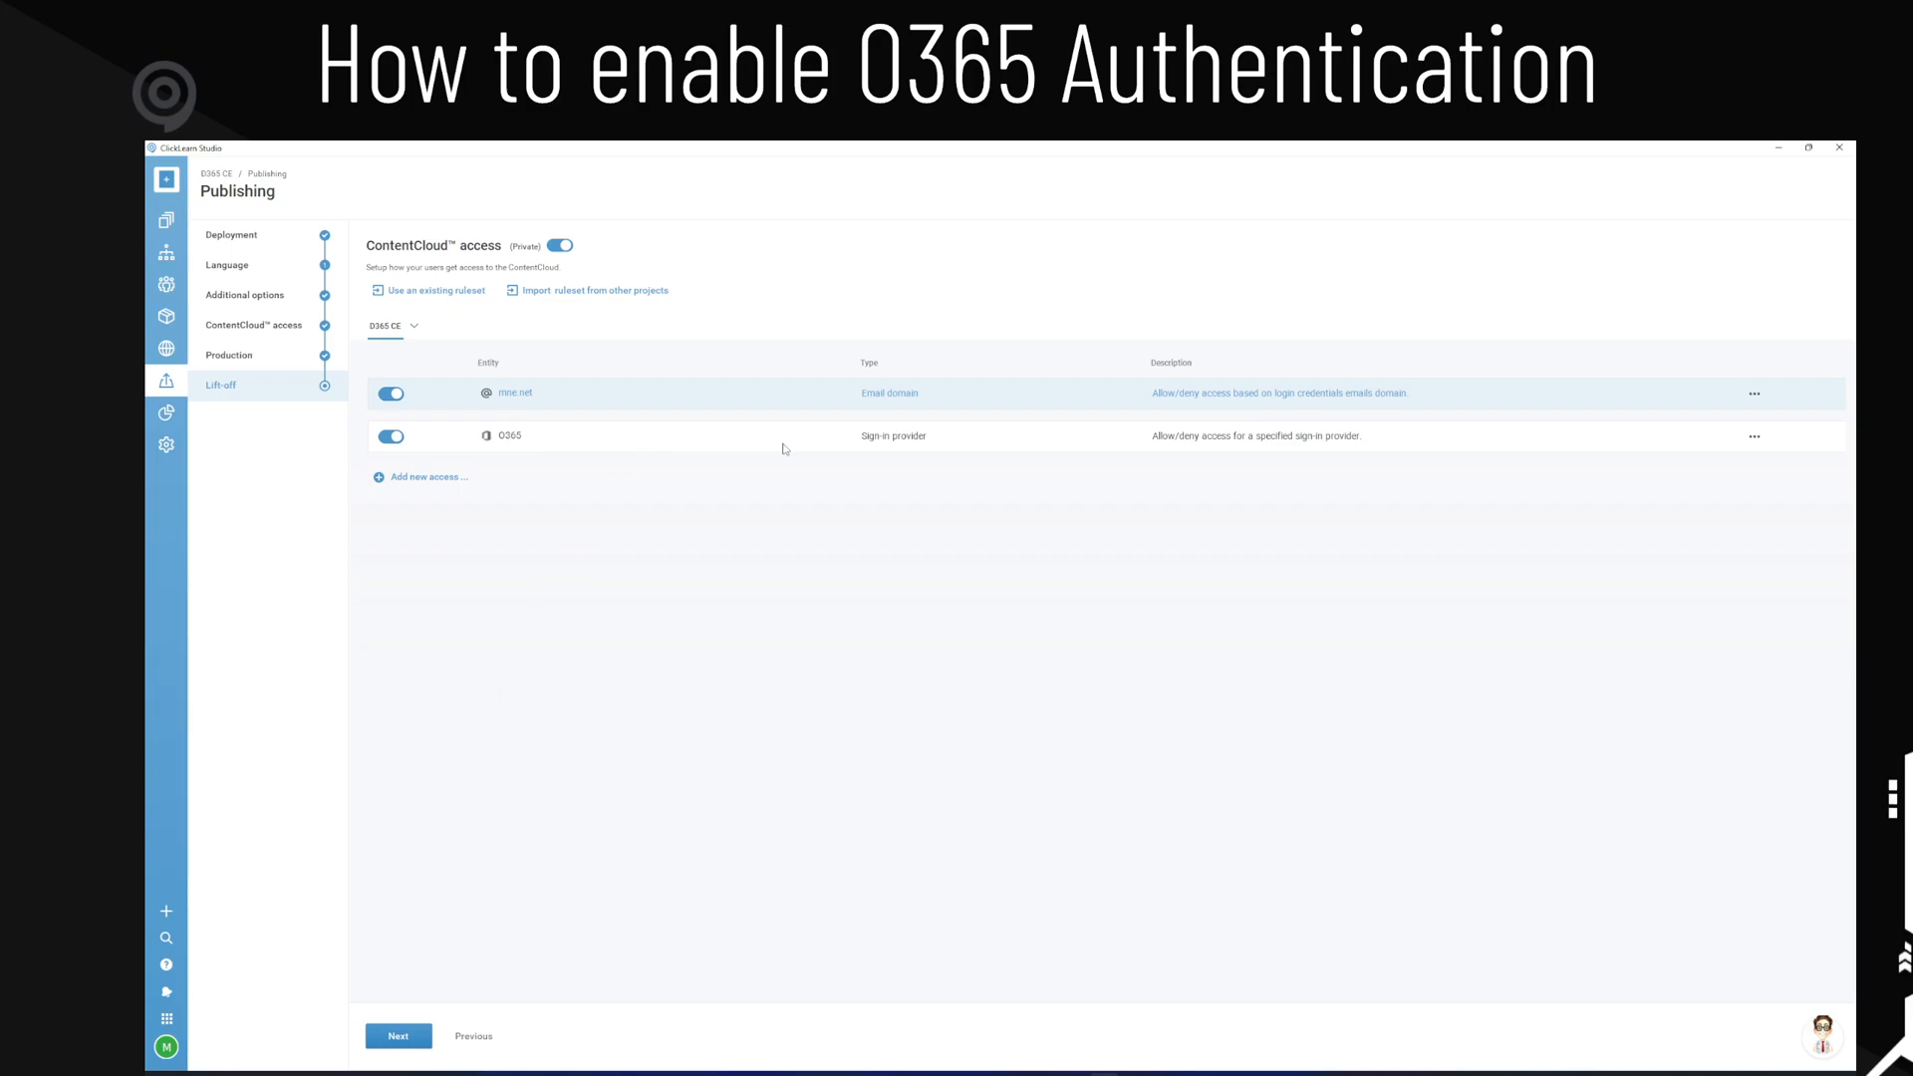
pyautogui.moveTo(650, 541)
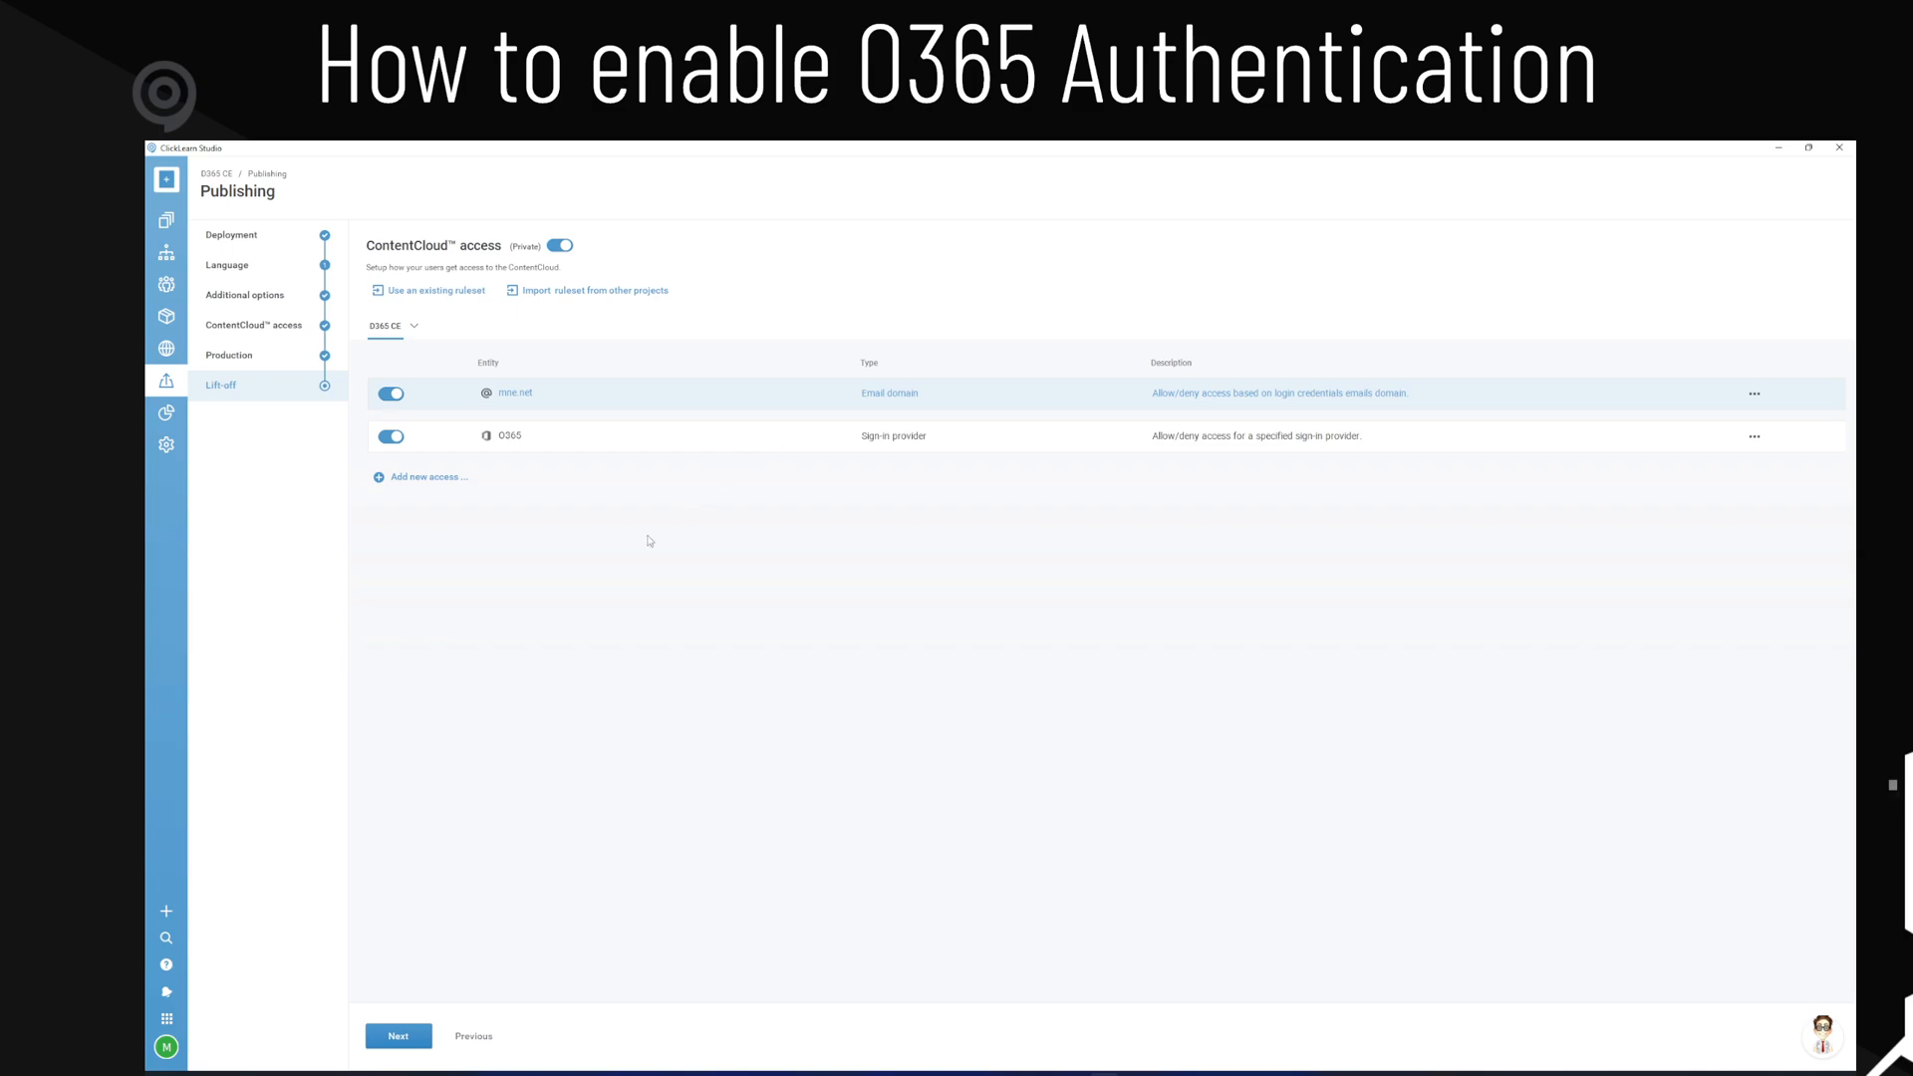
pyautogui.moveTo(400, 1035)
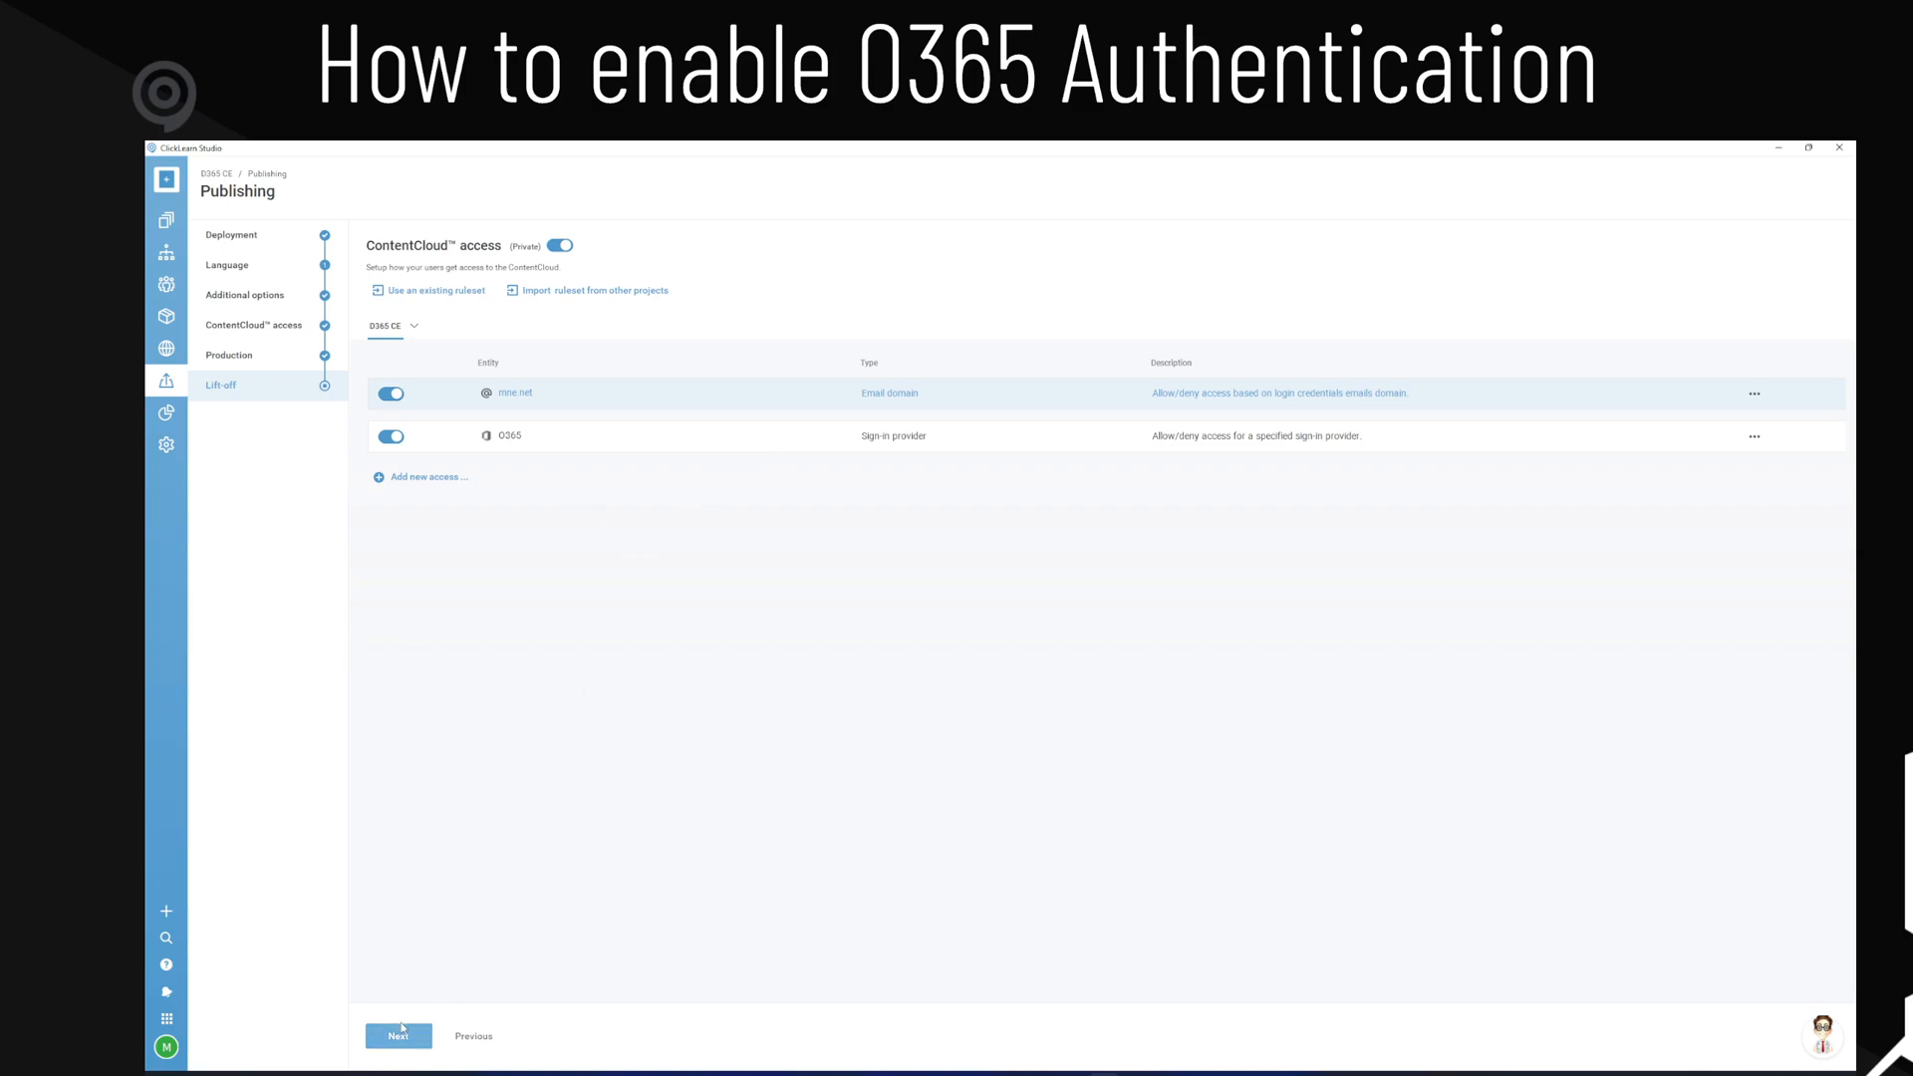
# - Review the Production publishing report showing all recordings succeeded, then publish the content
pyautogui.click(399, 1035)
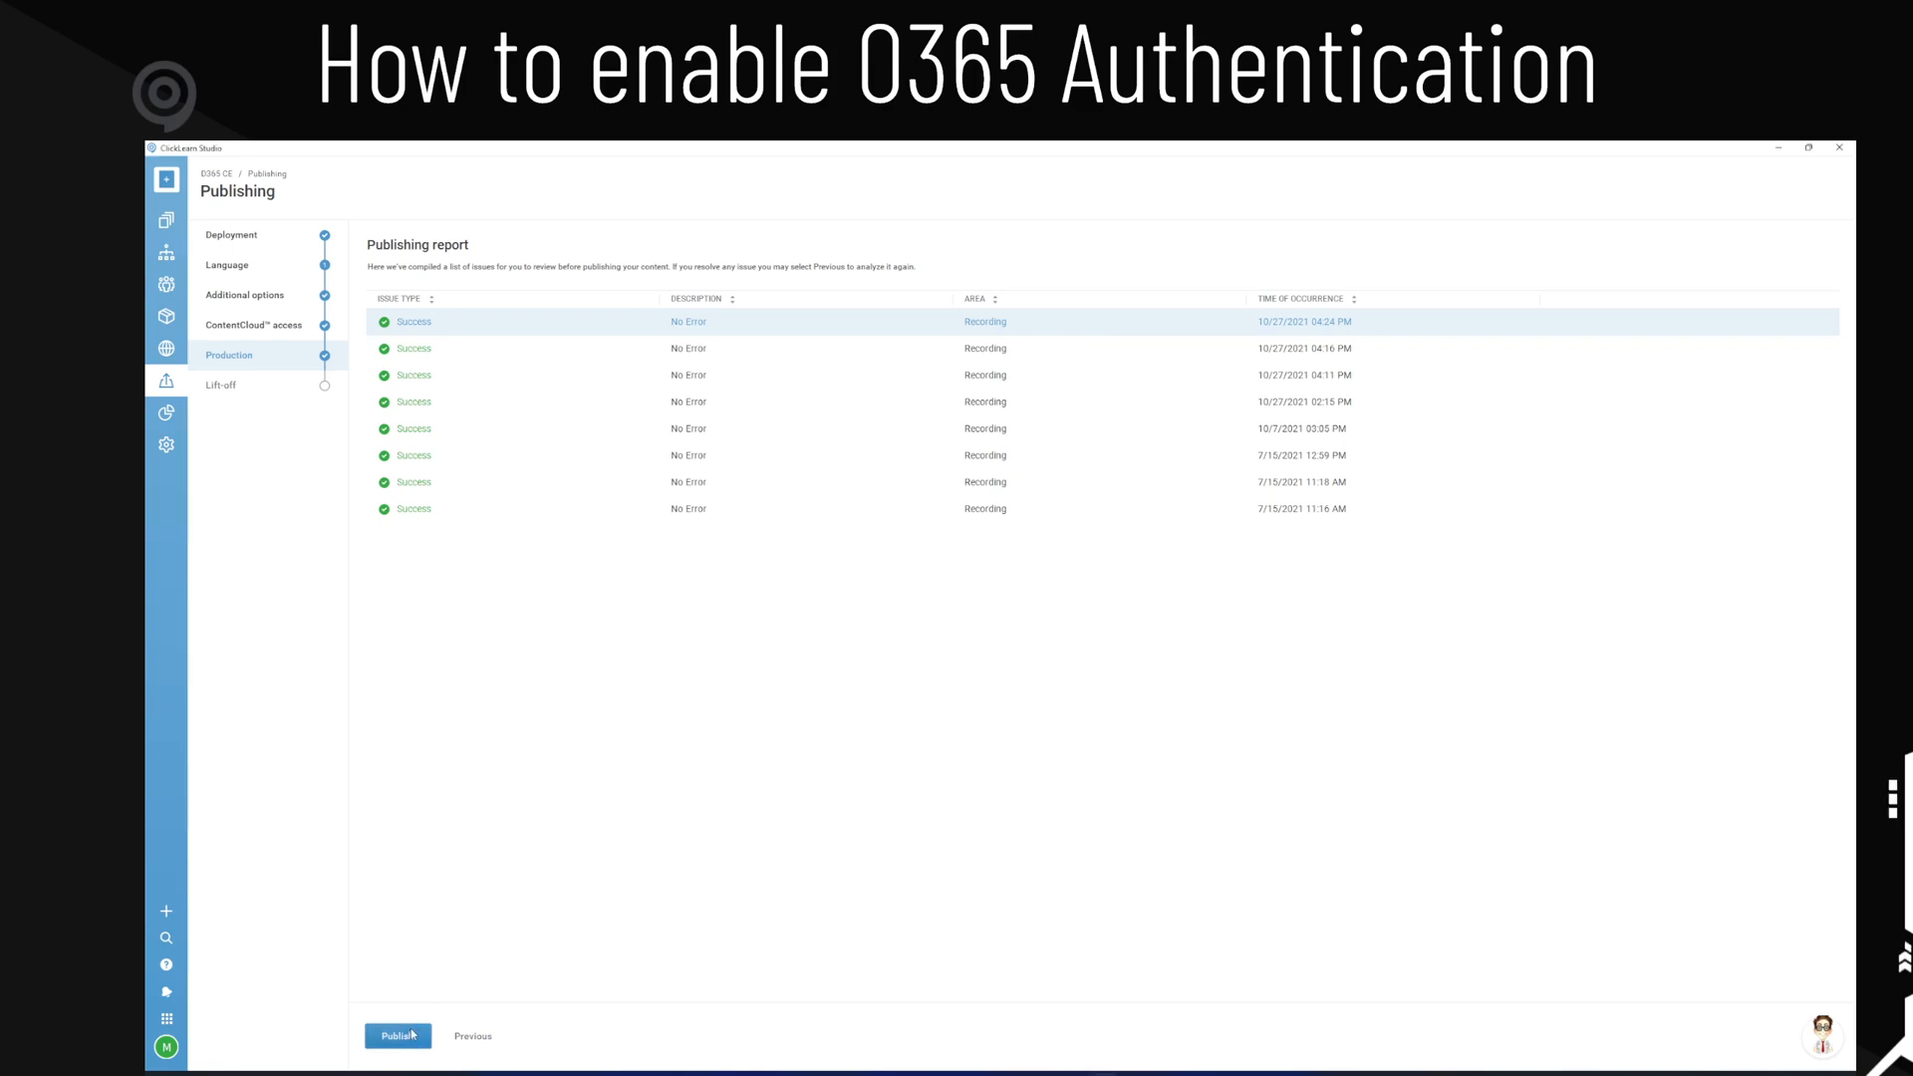
pyautogui.click(396, 1035)
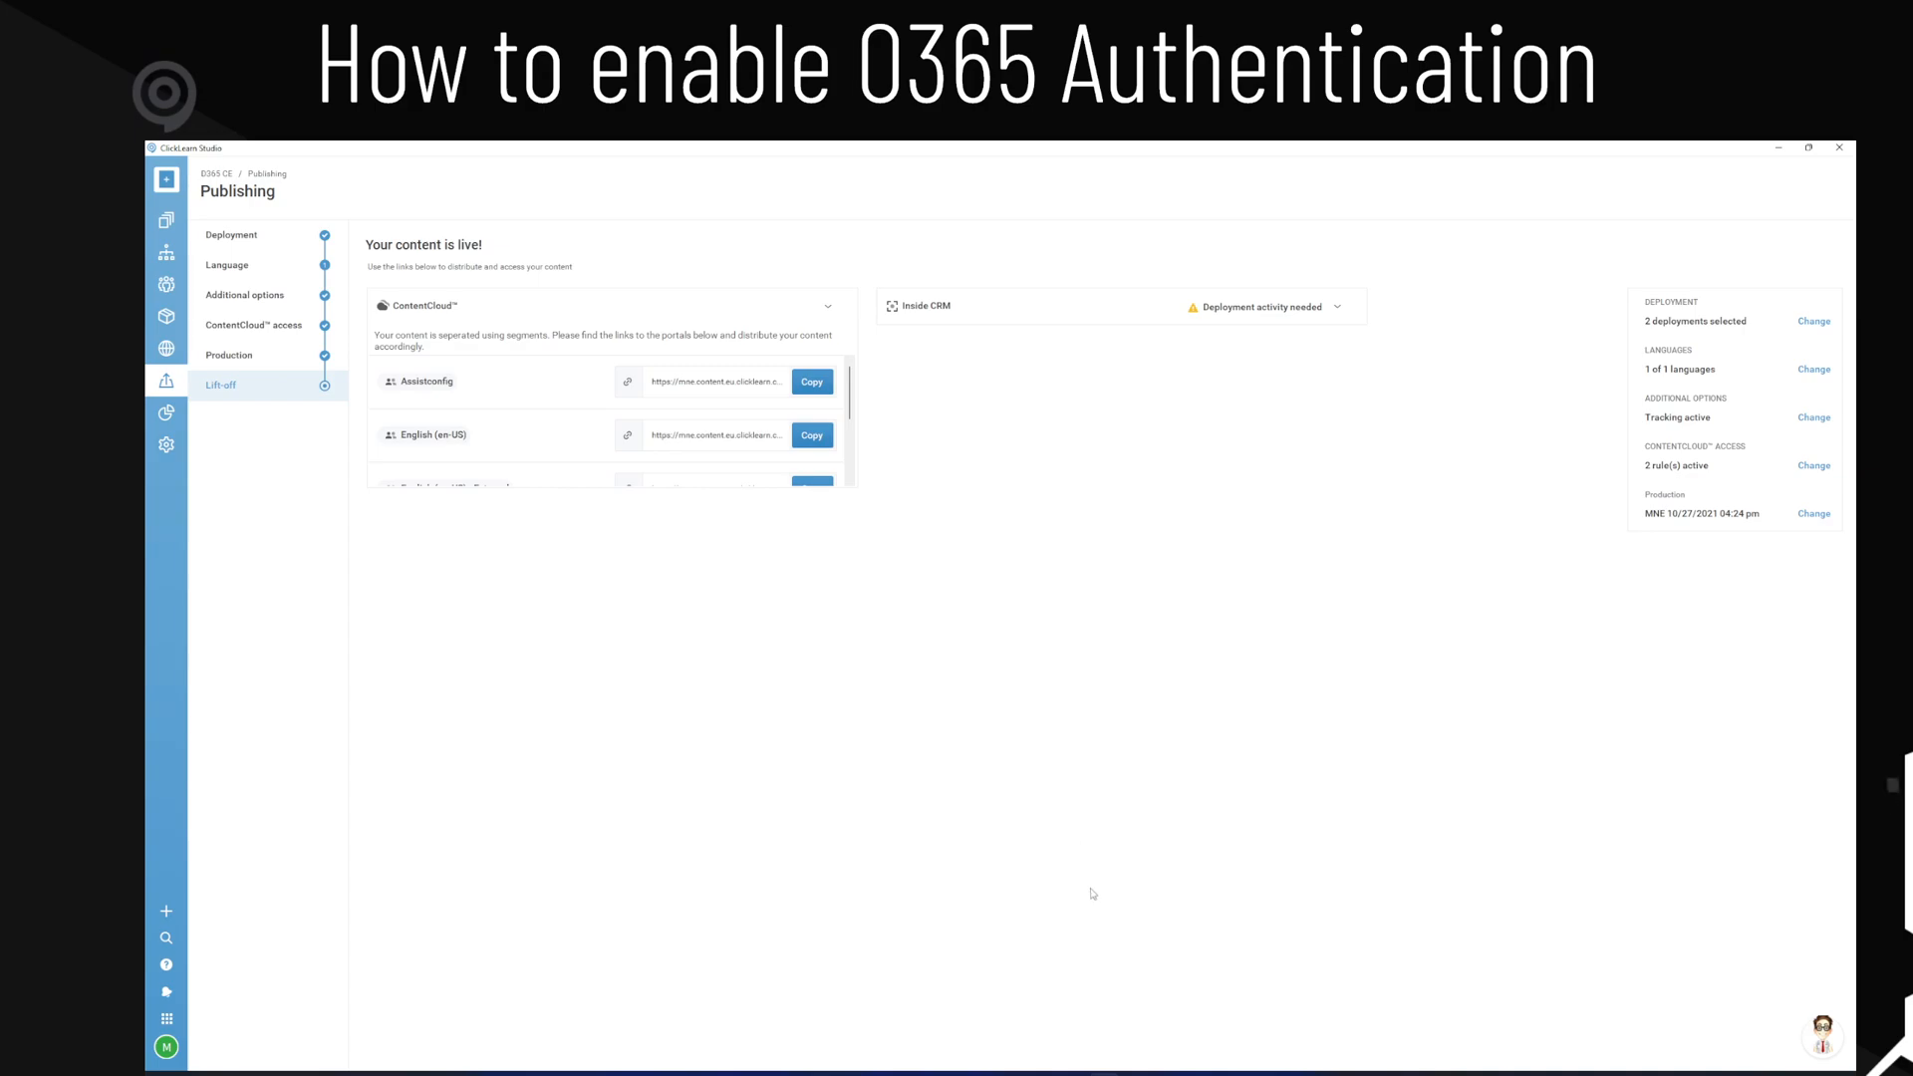
pyautogui.moveTo(1089, 930)
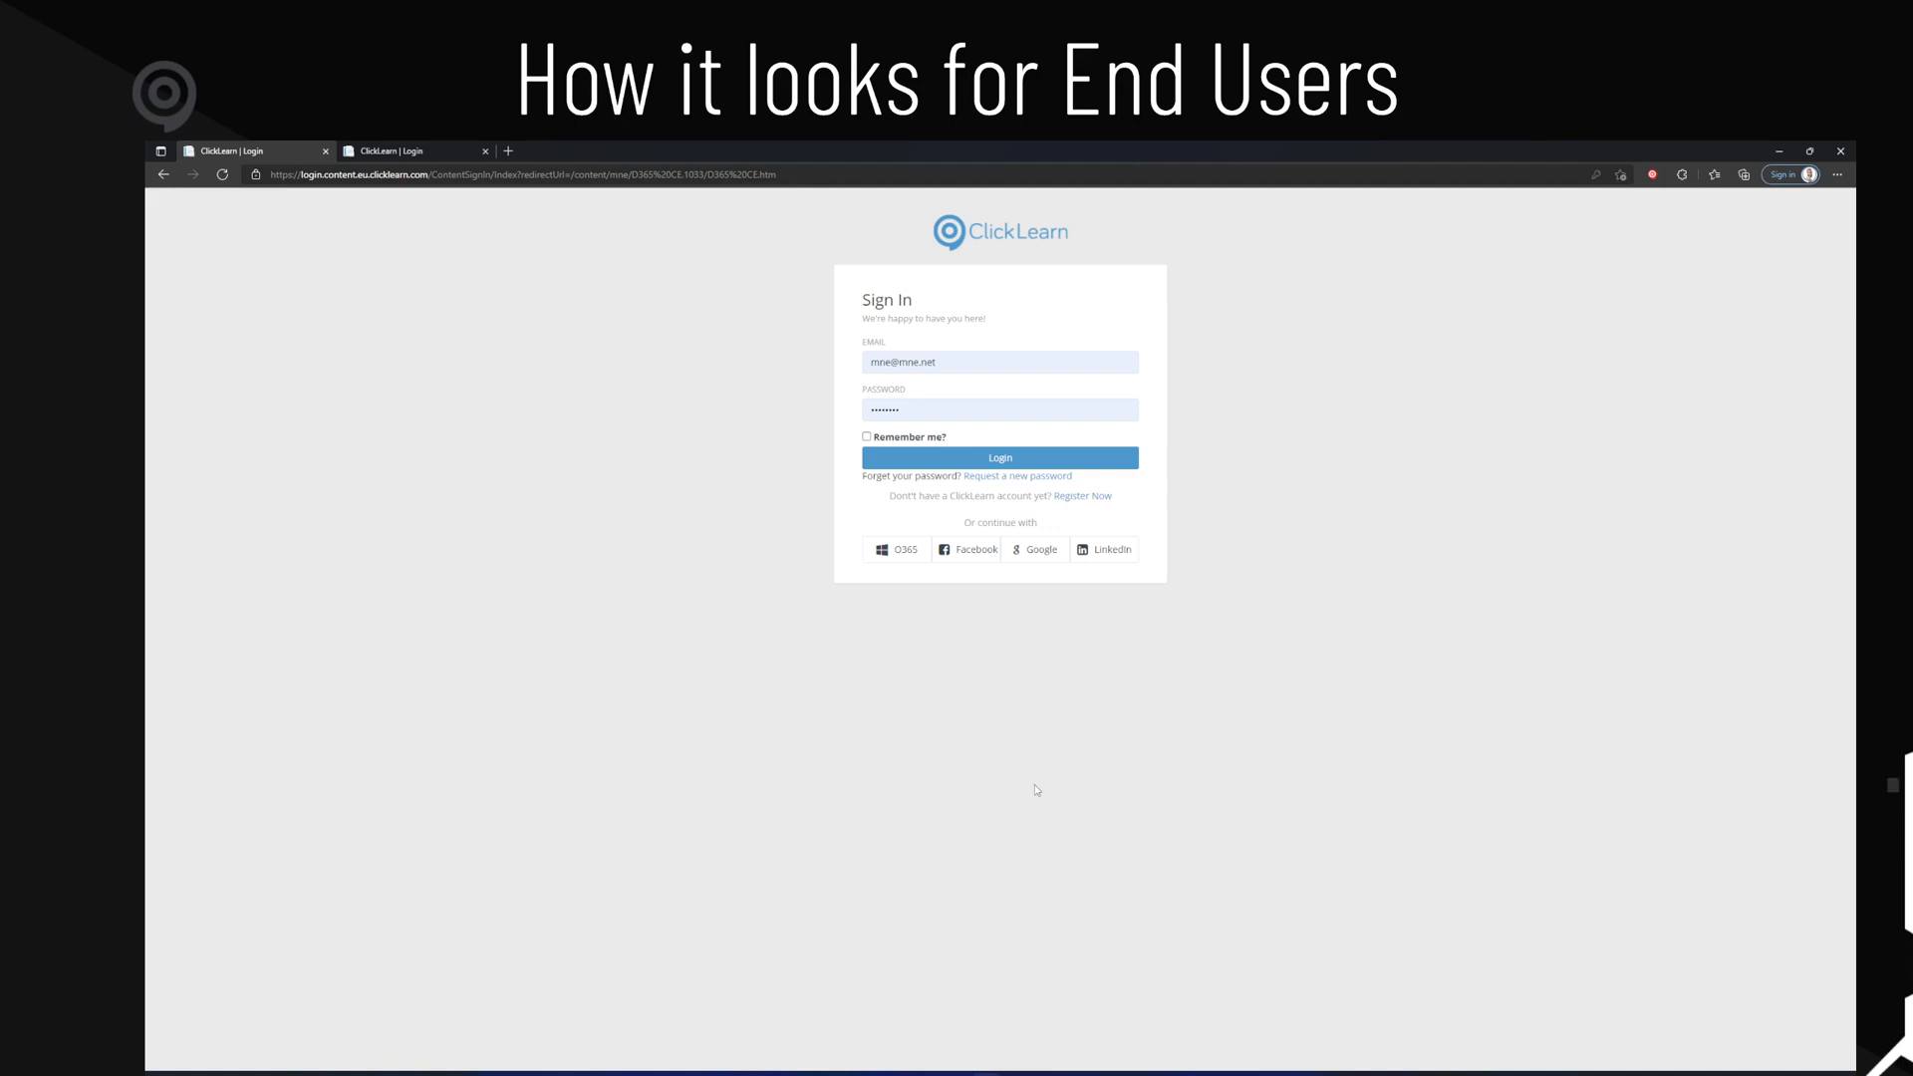
pyautogui.moveTo(914, 393)
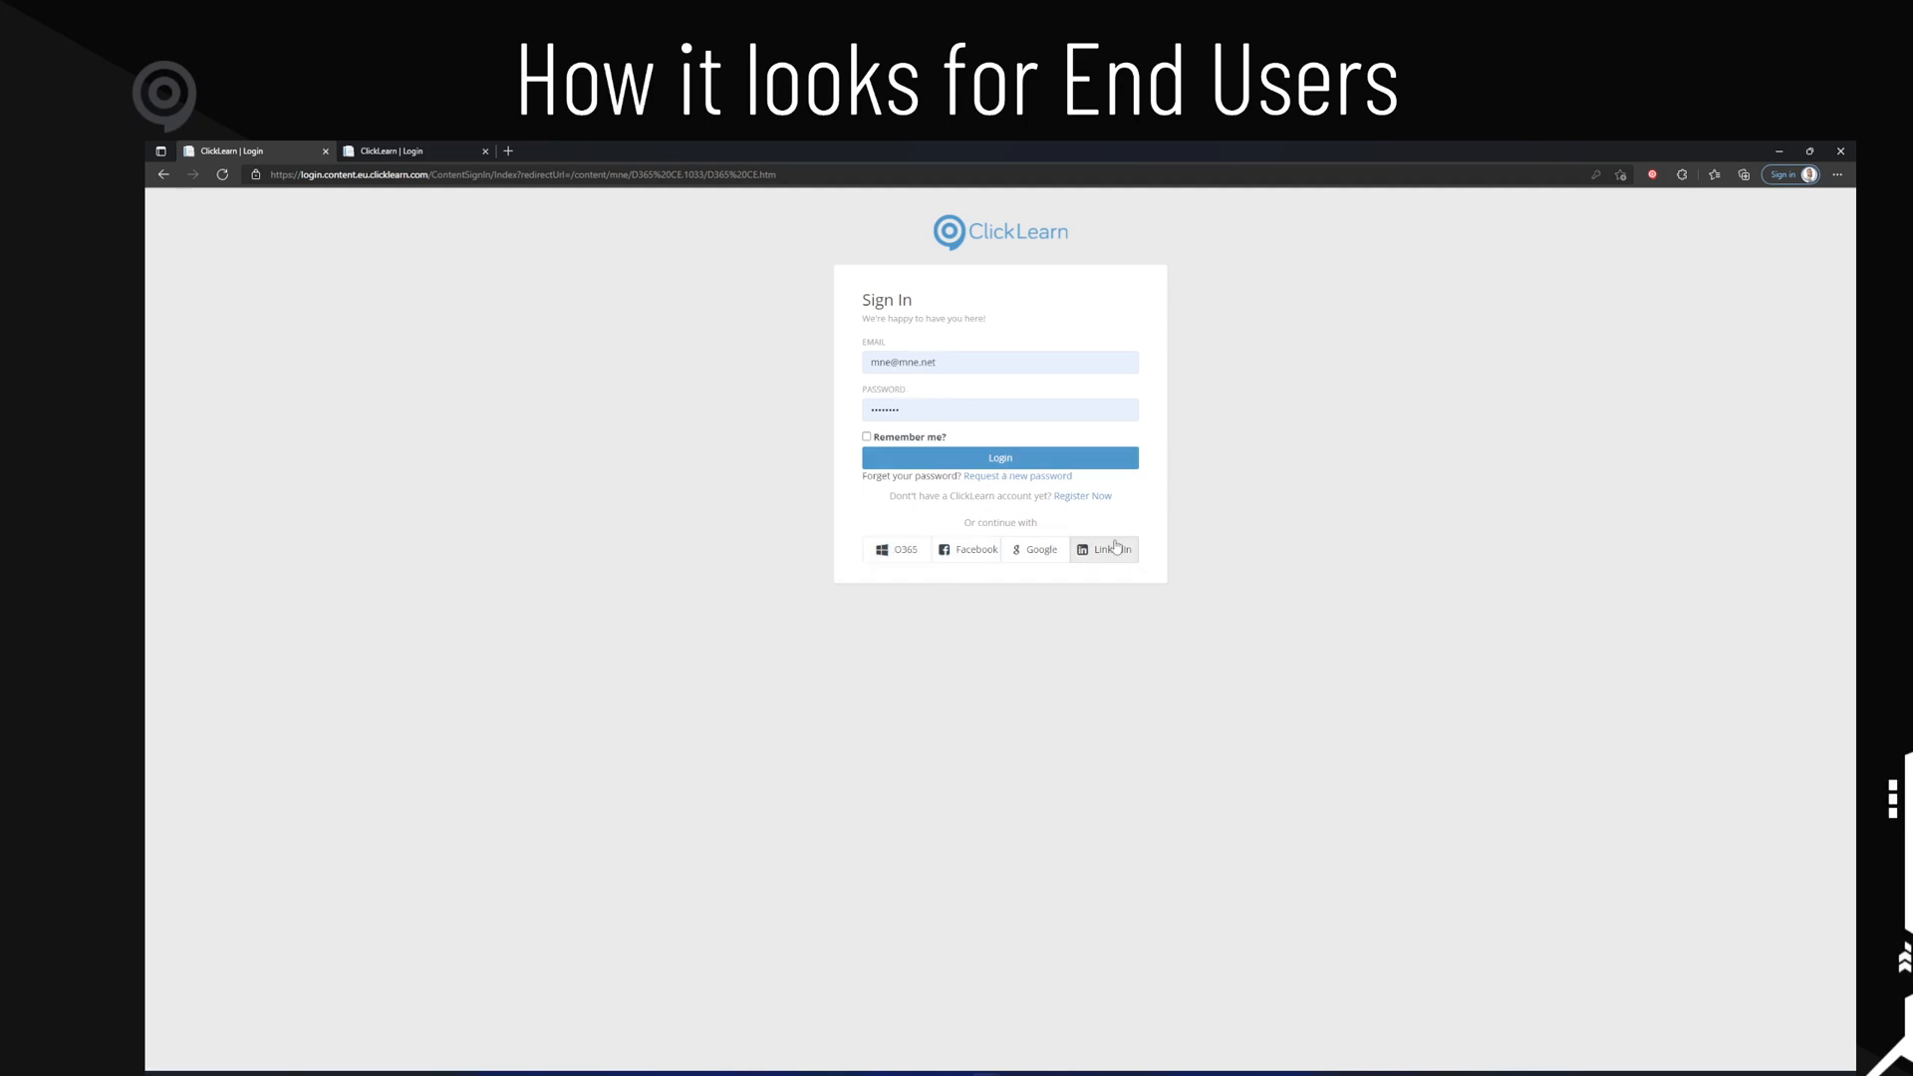
pyautogui.moveTo(924, 562)
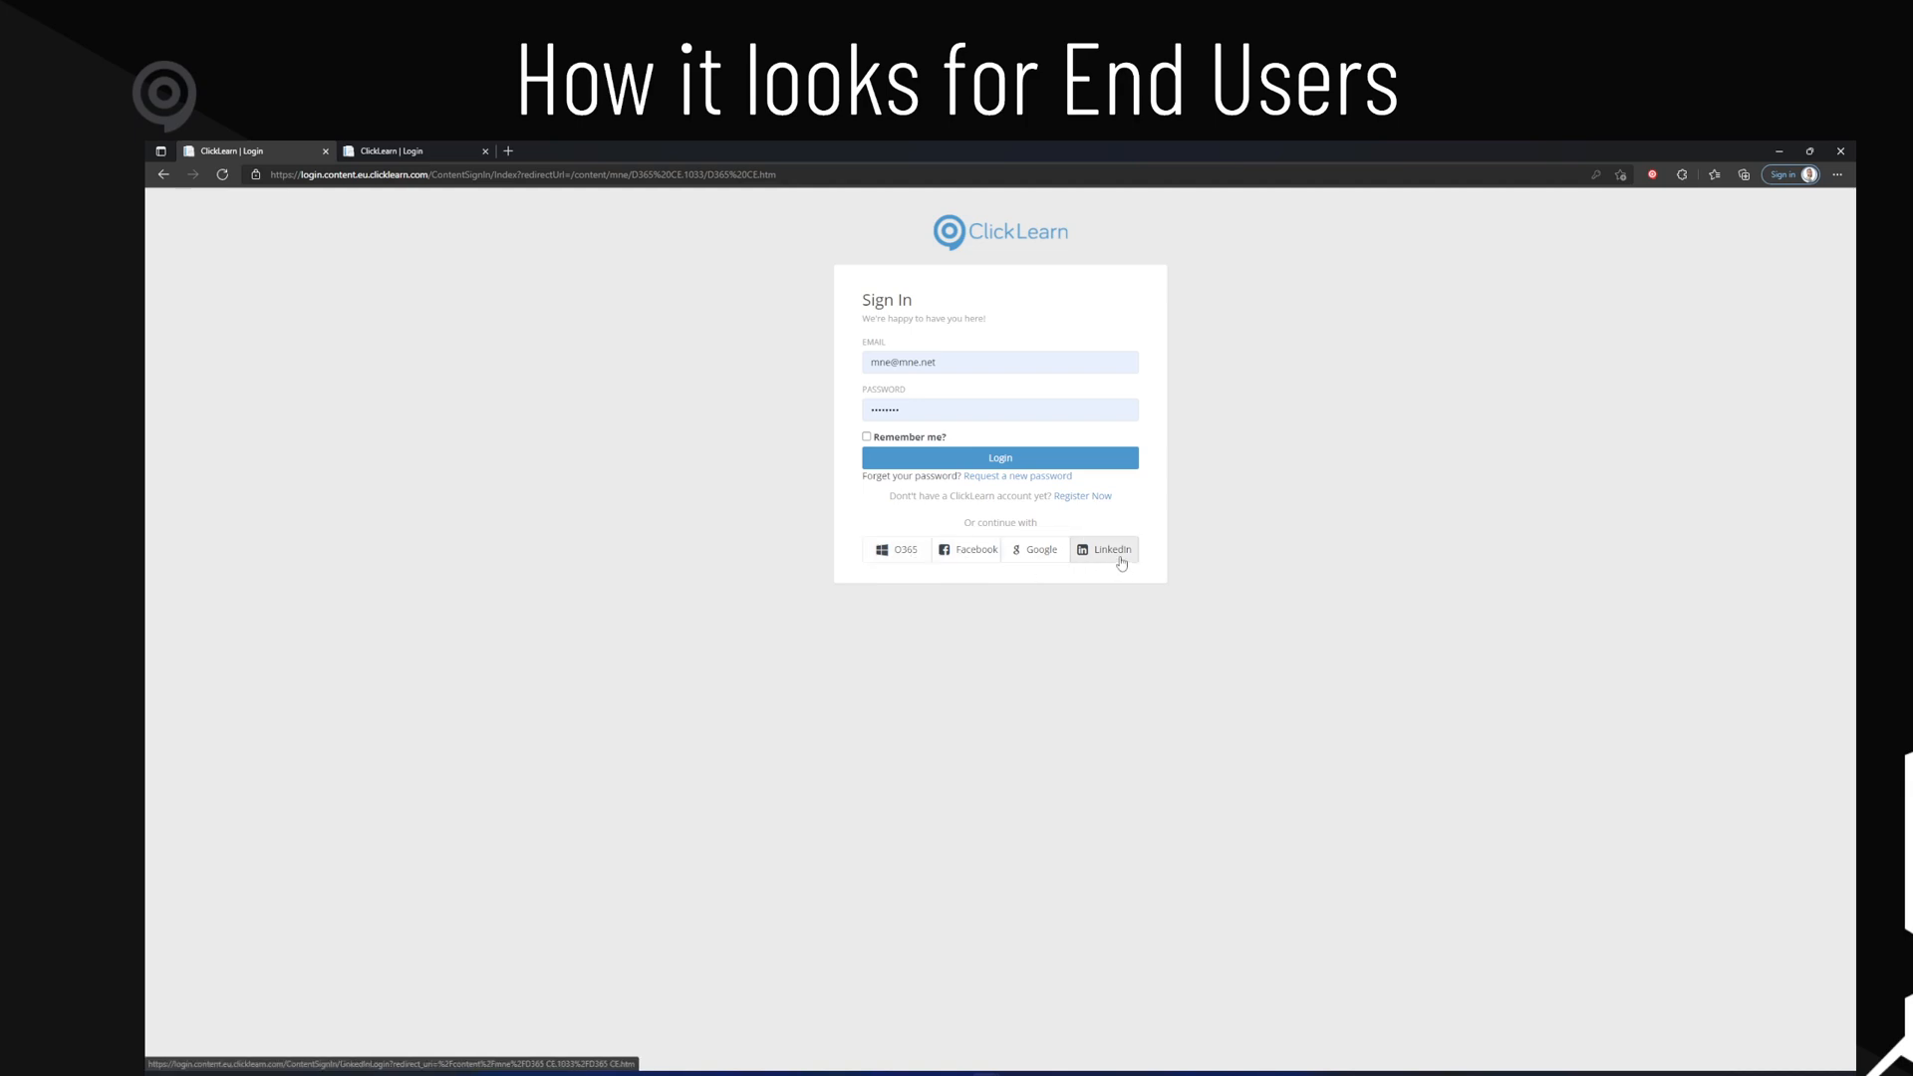
pyautogui.moveTo(566, 260)
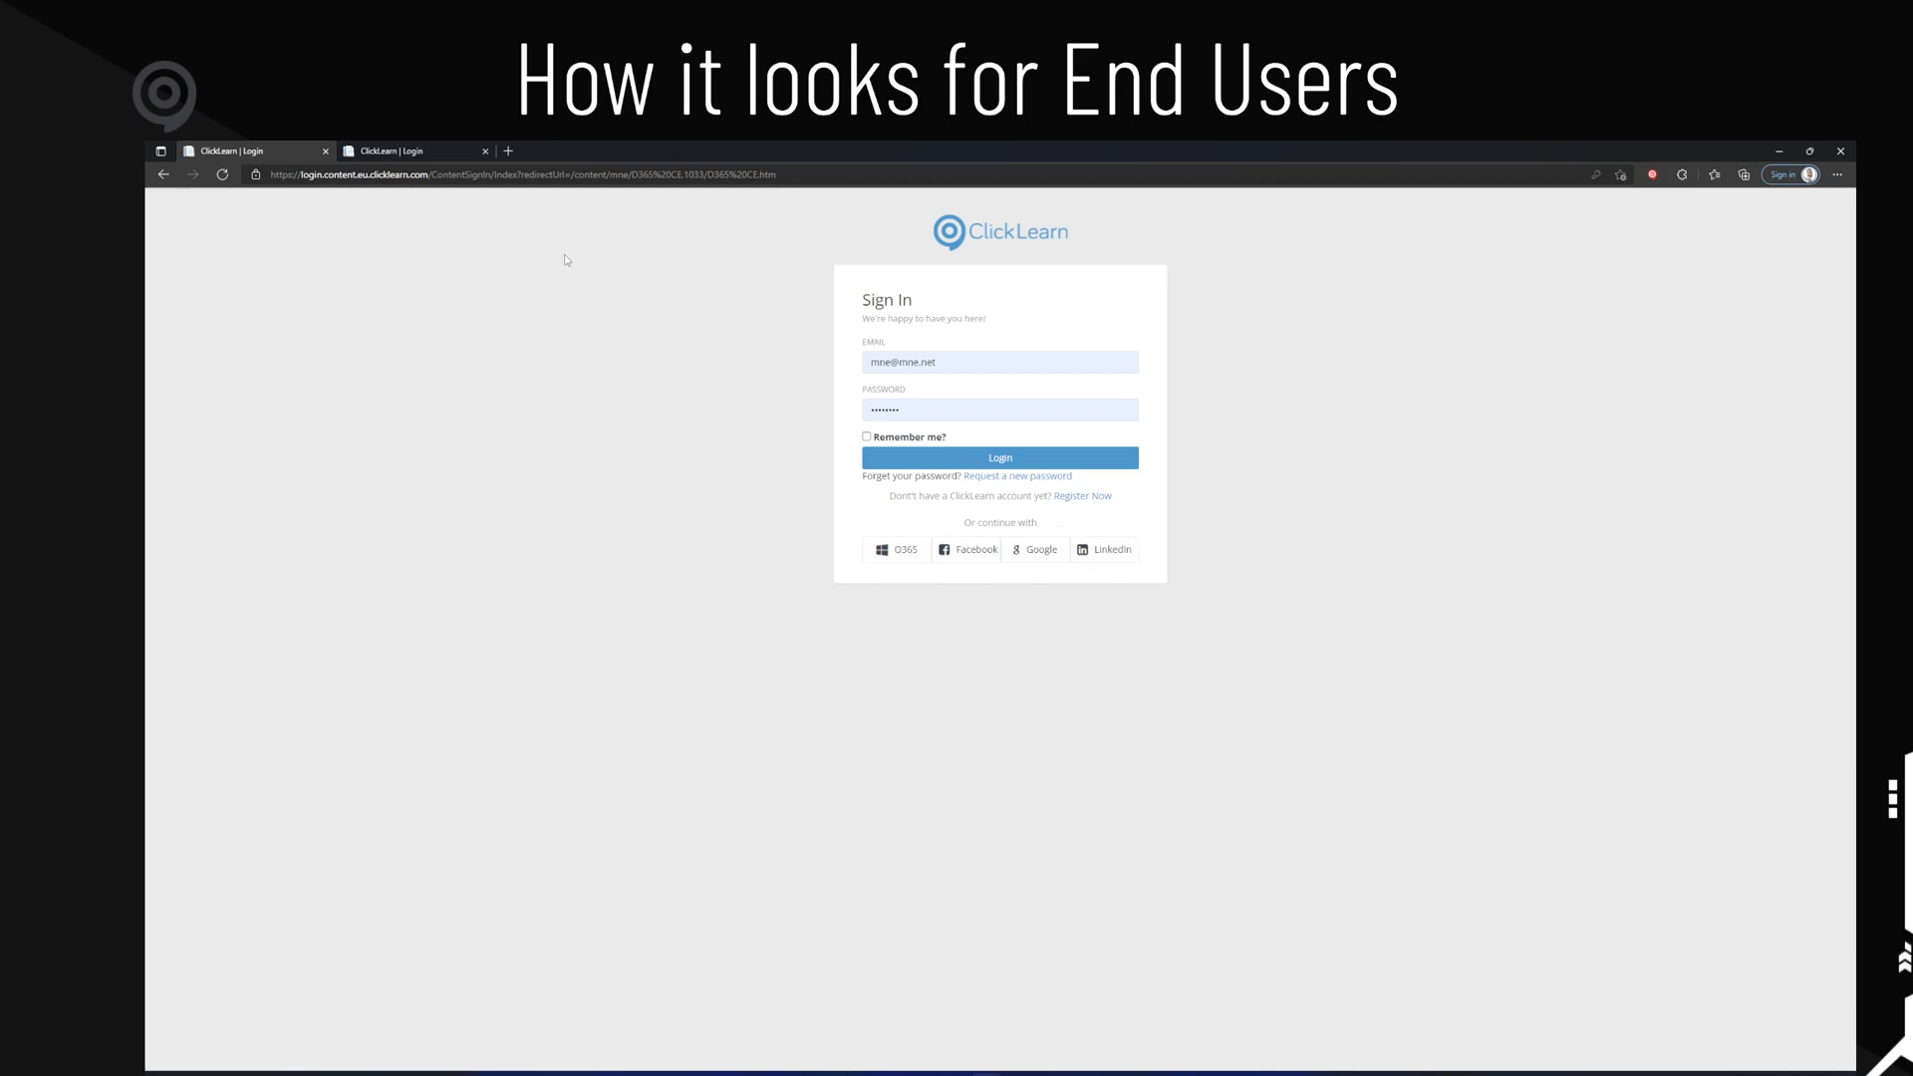
pyautogui.moveTo(953, 705)
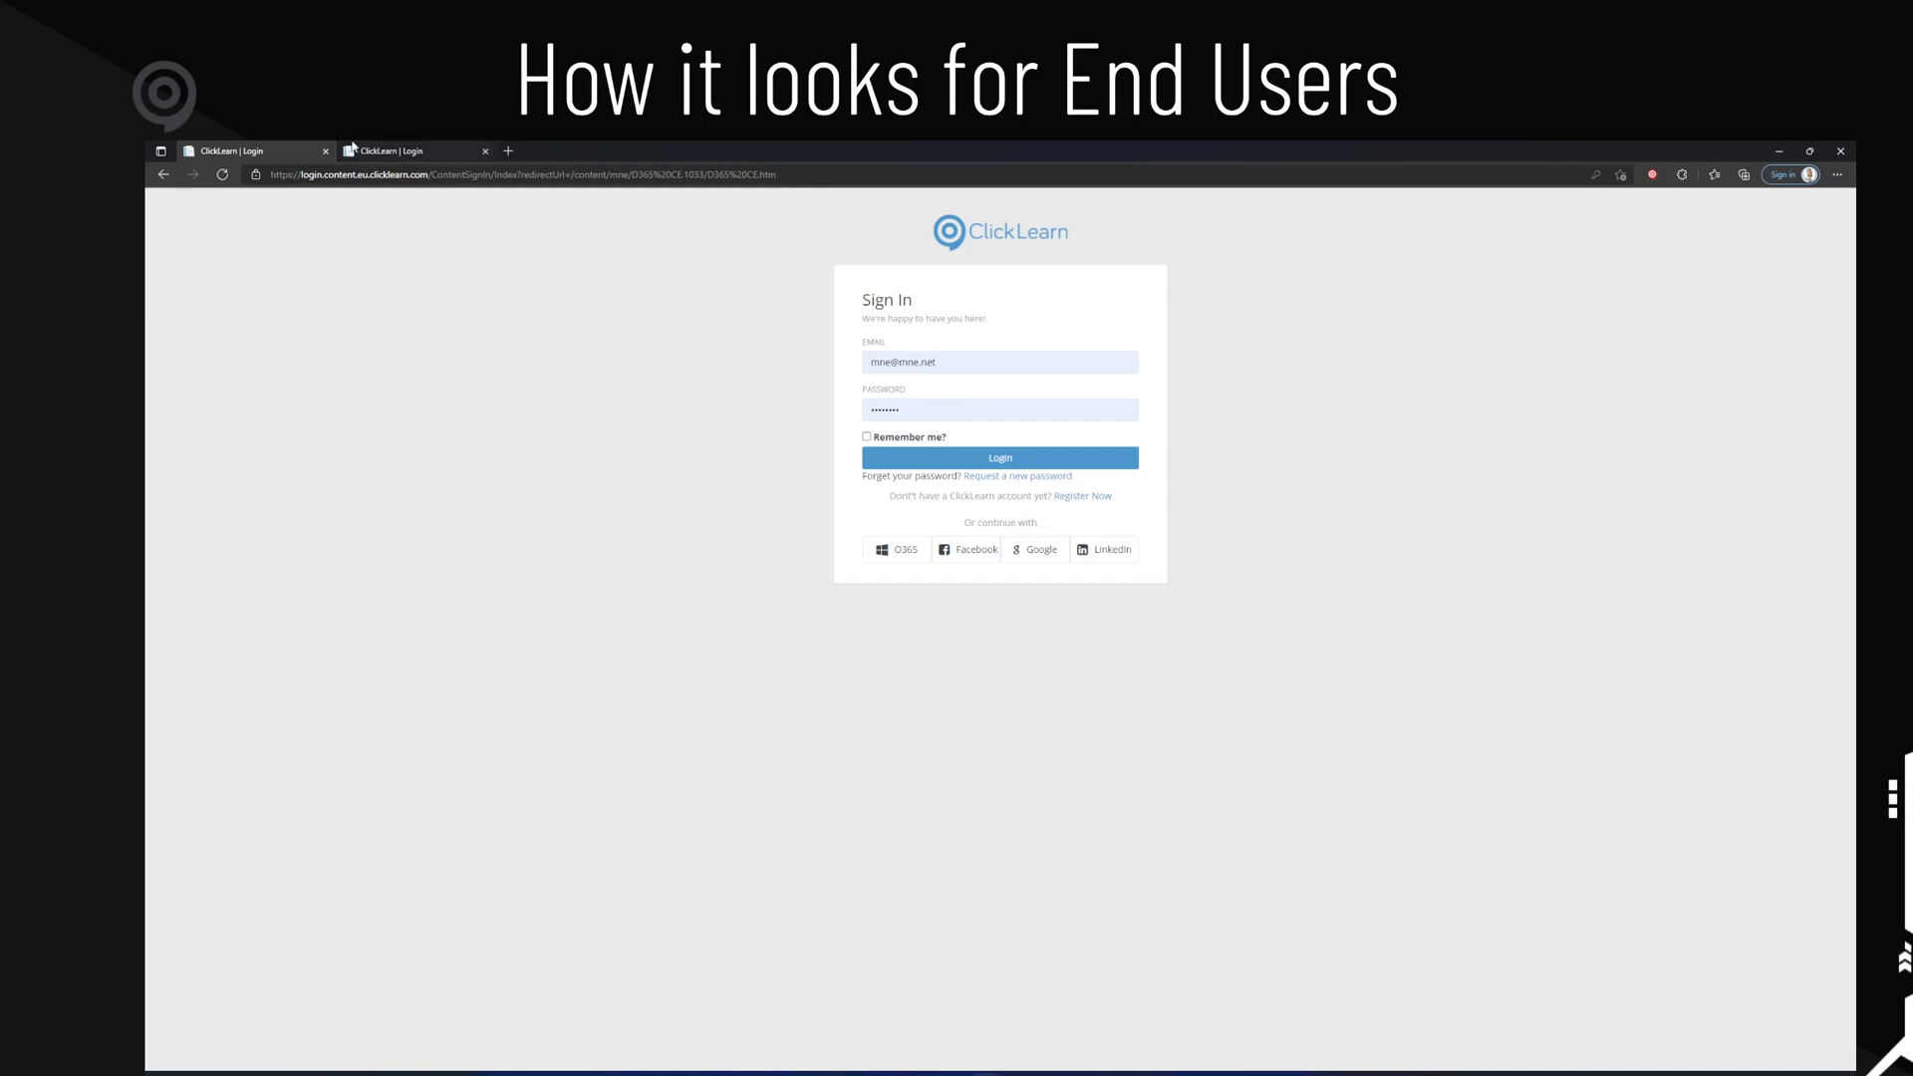
# - Switch to the second browser tab showing the O365-only sign-in page
pyautogui.click(414, 151)
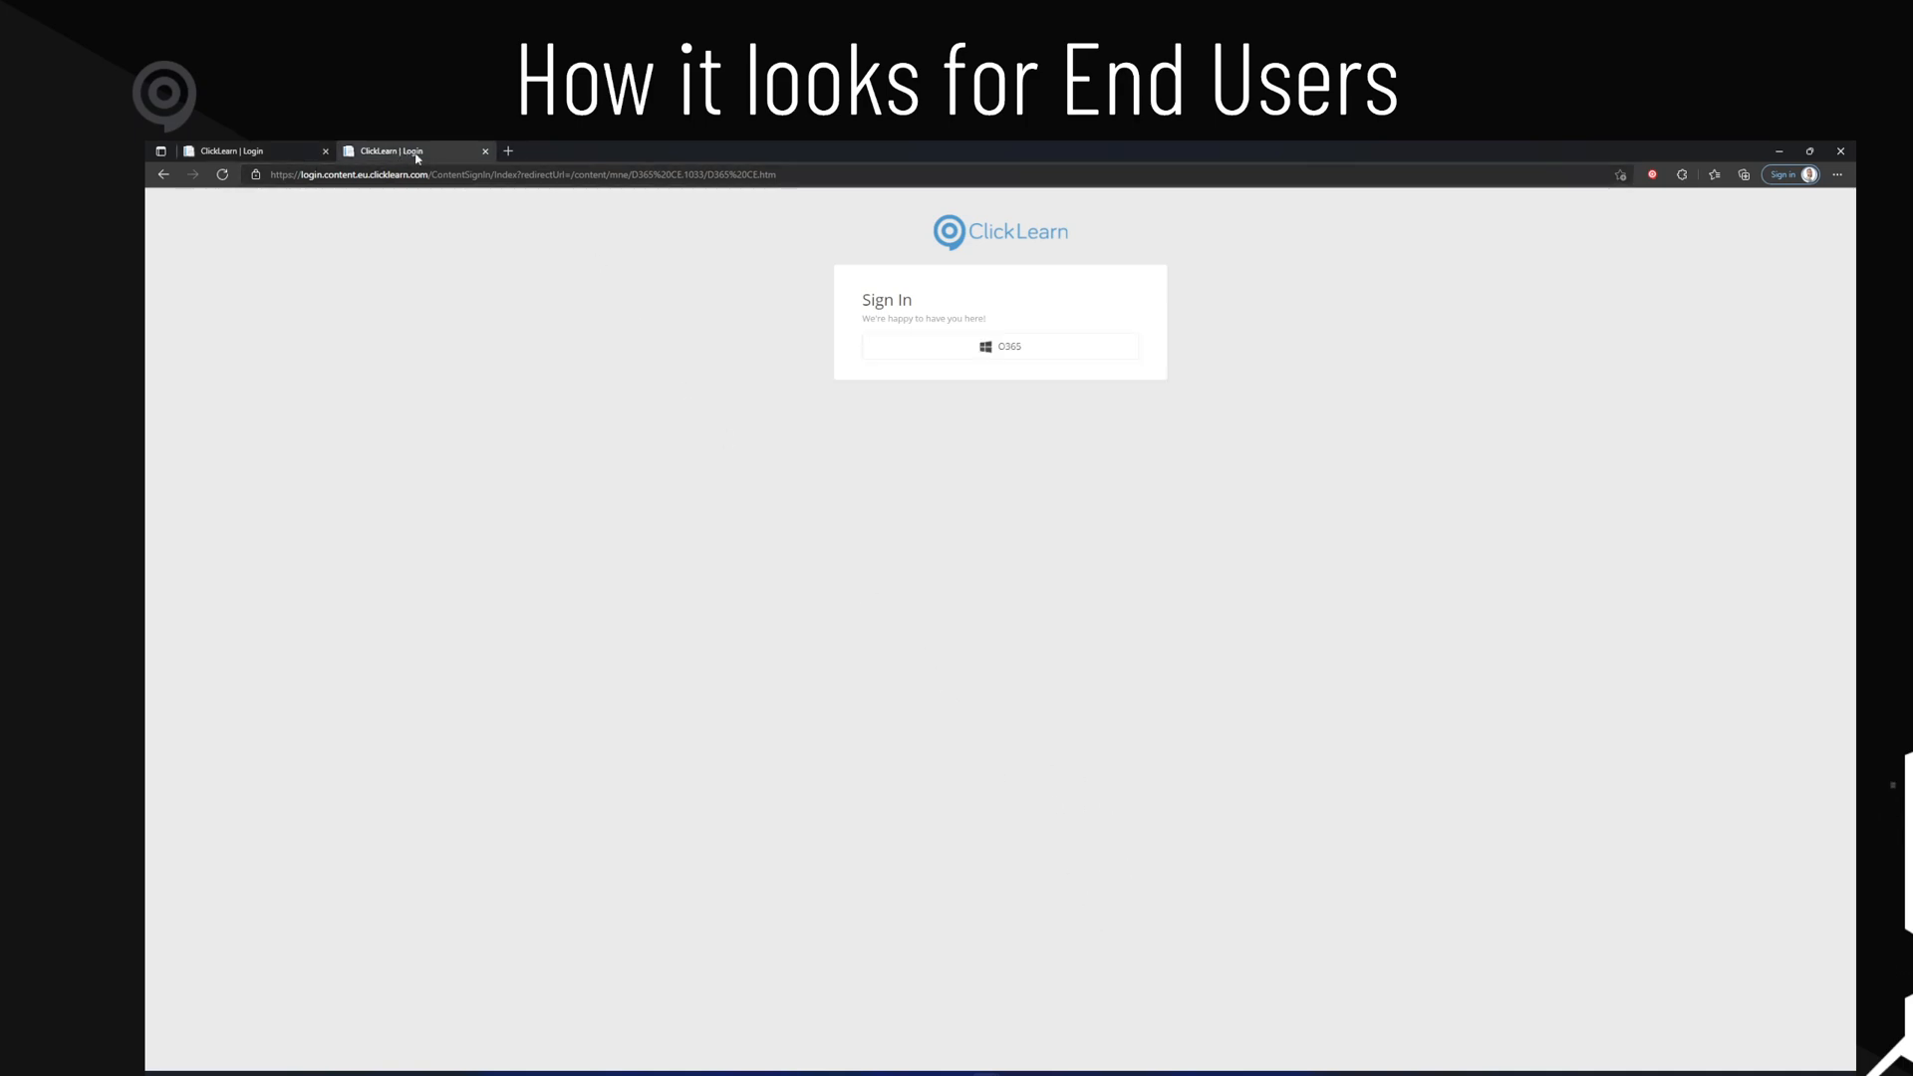
pyautogui.moveTo(987, 353)
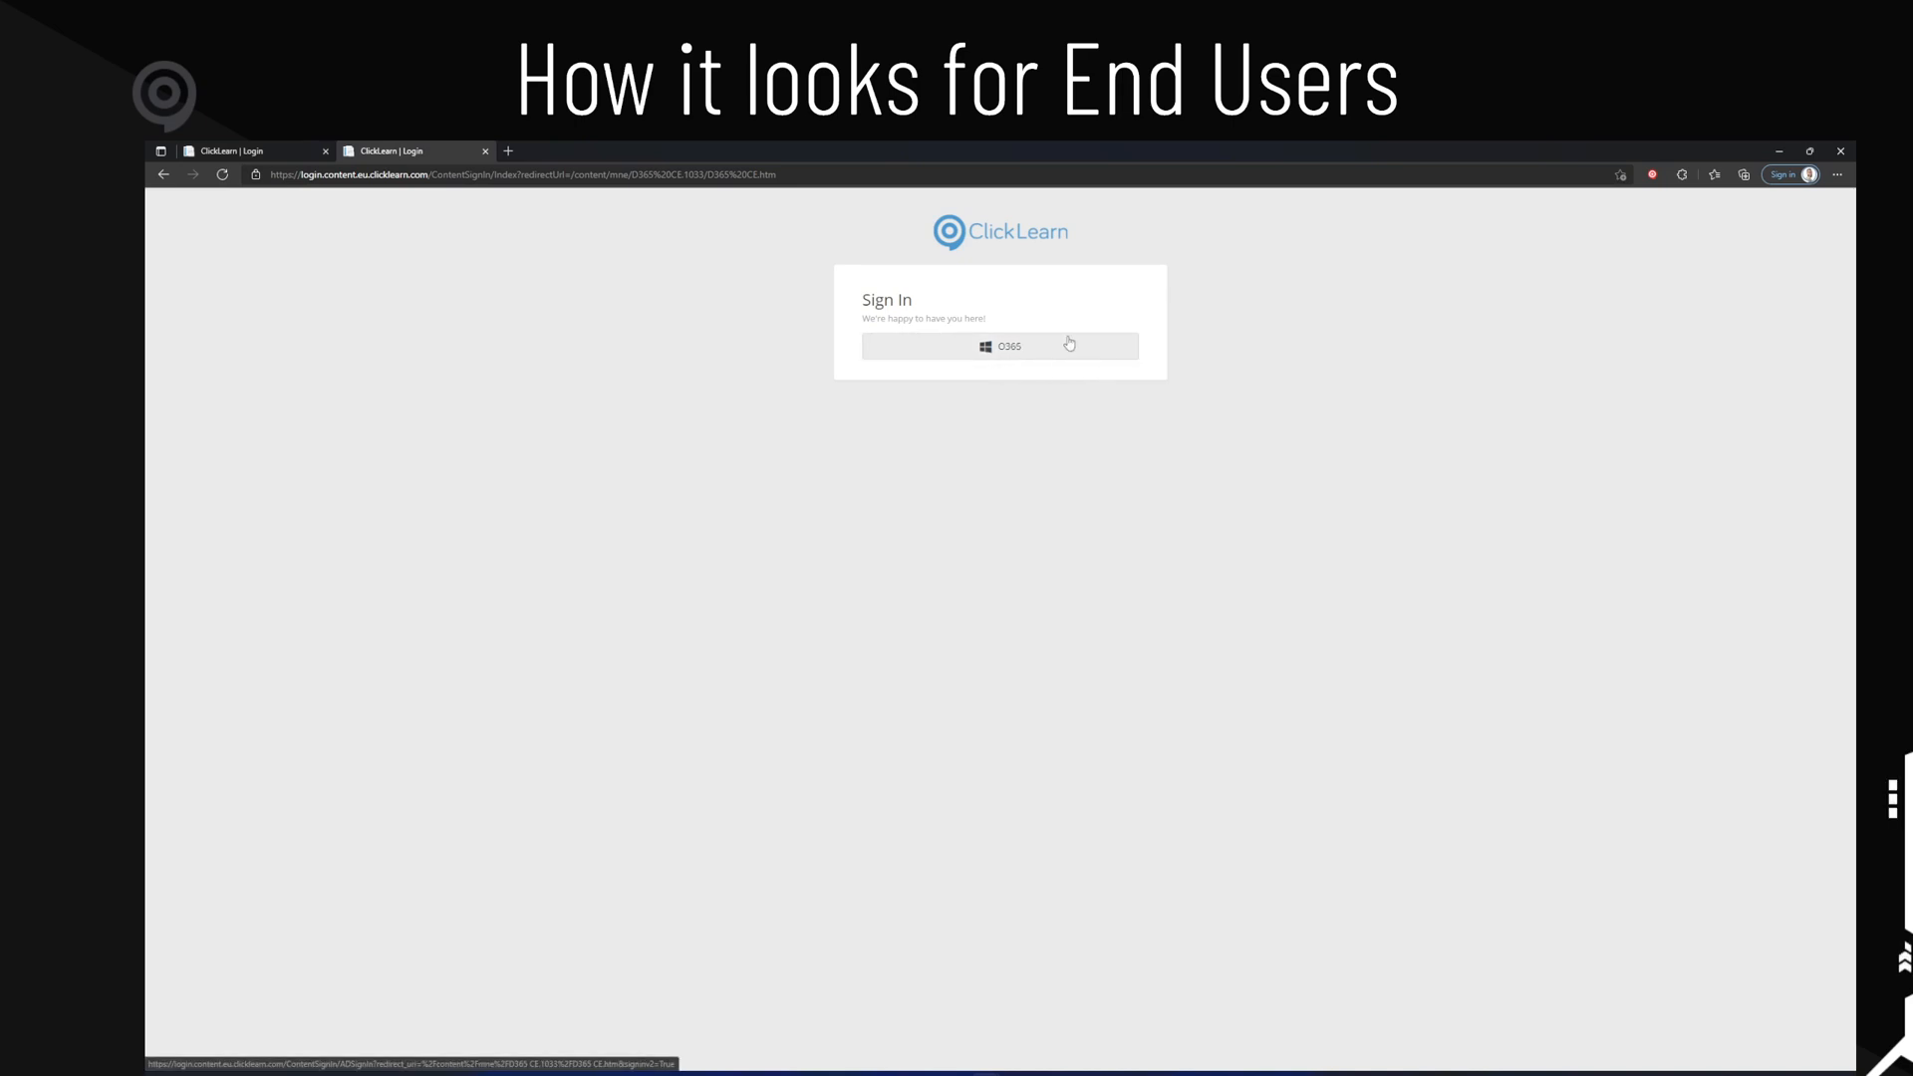
pyautogui.moveTo(1107, 397)
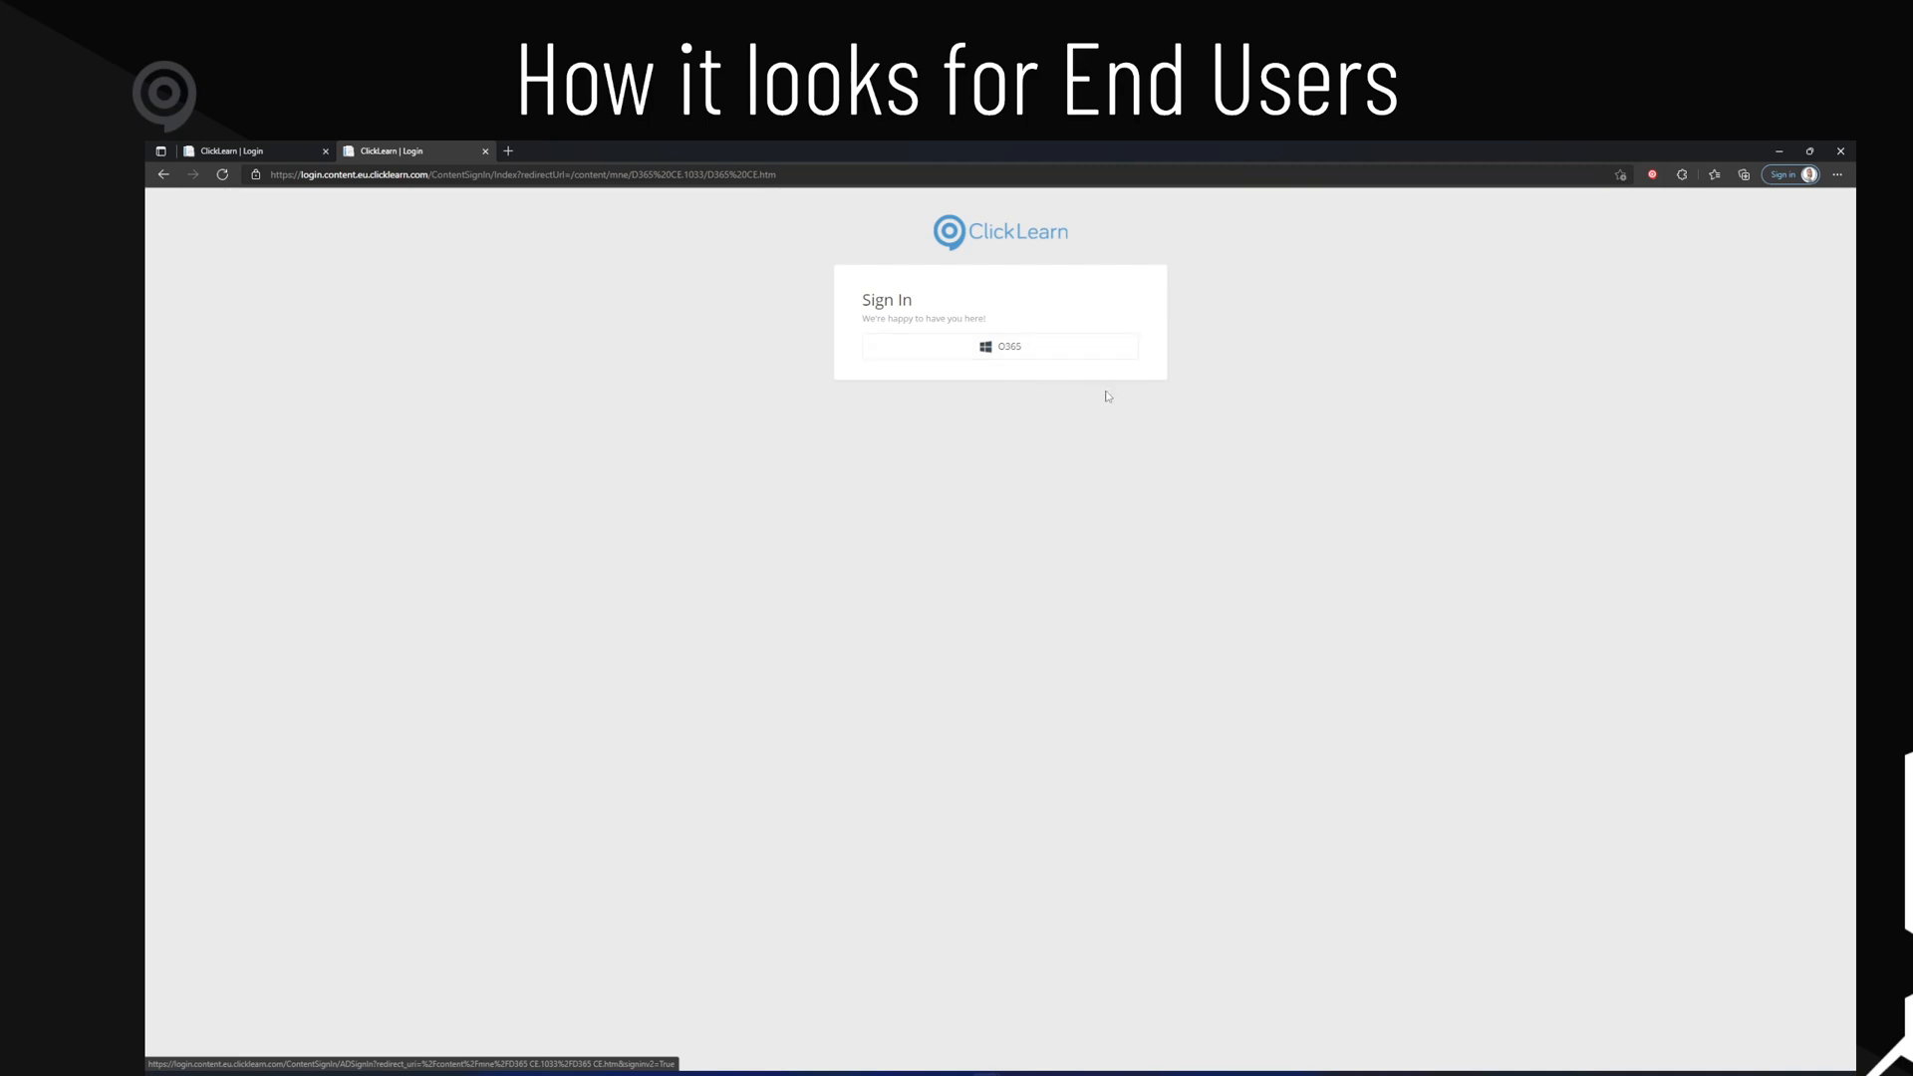